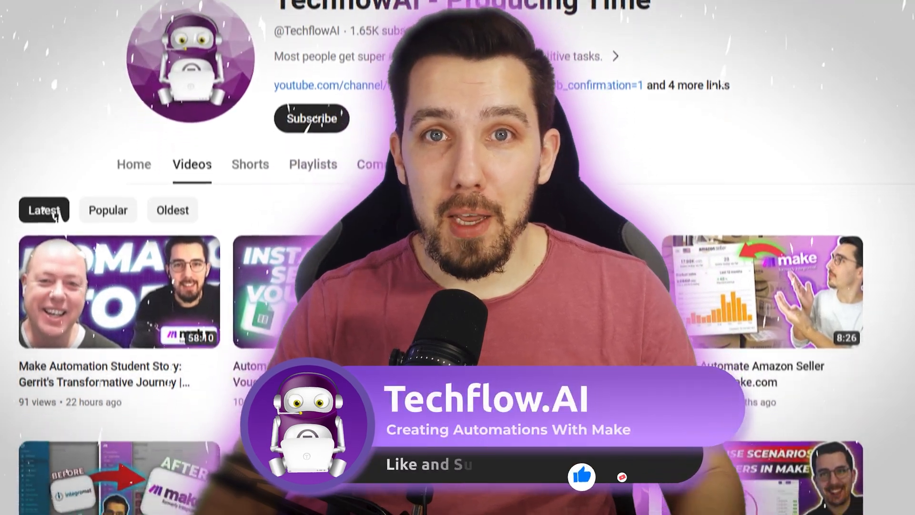
Step: Open the Shopify module's run output and scroll through its line items to the Example Jacket
{"action": "scroll", "scroll_direction": "down", "scroll_amount": 3}
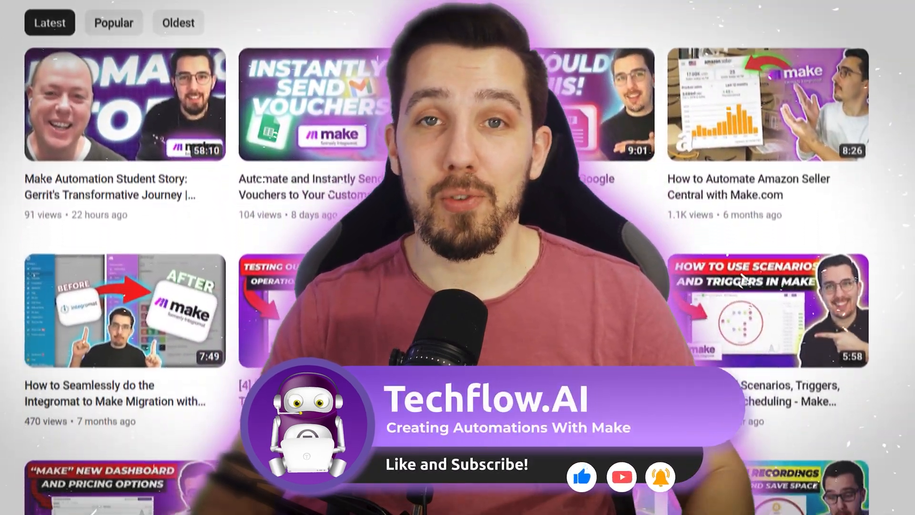
{"action": "scroll", "scroll_direction": "down", "scroll_amount": 3}
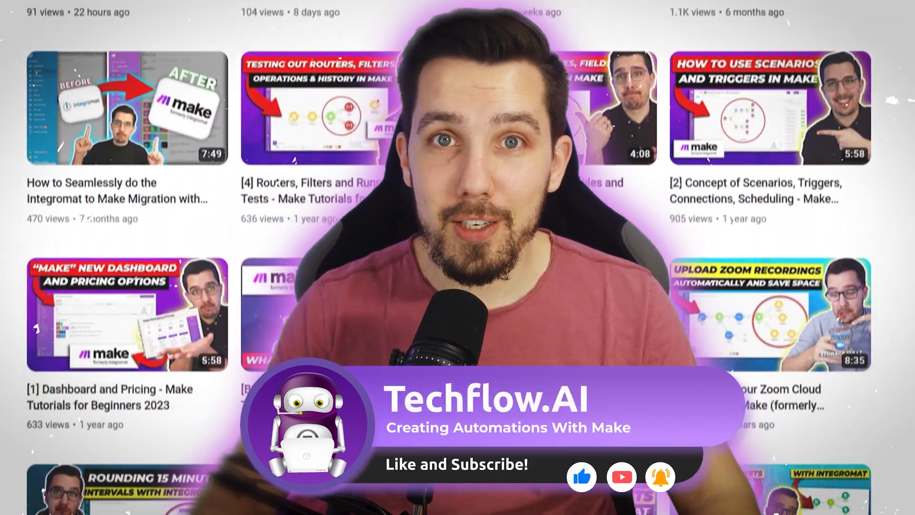
{"action": "scroll", "scroll_direction": "down", "scroll_amount": 3}
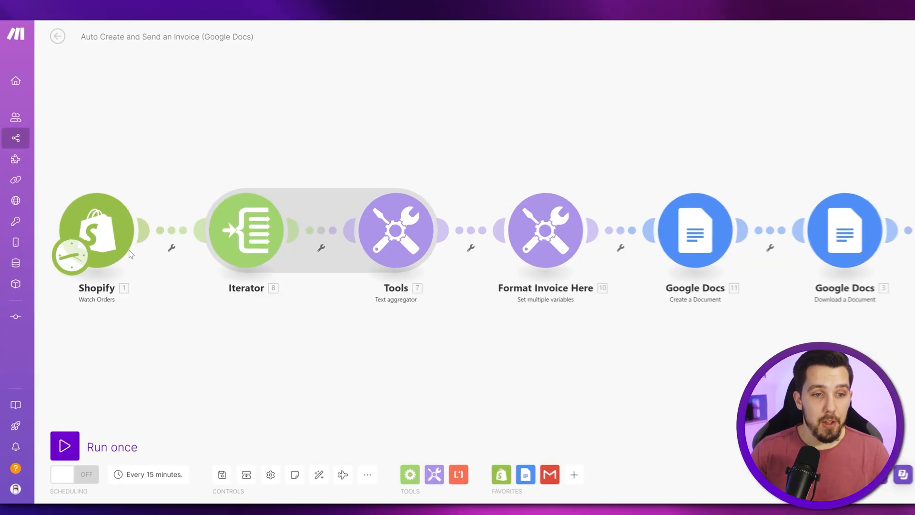
{"action": "left_click", "coordinate": [97, 227]}
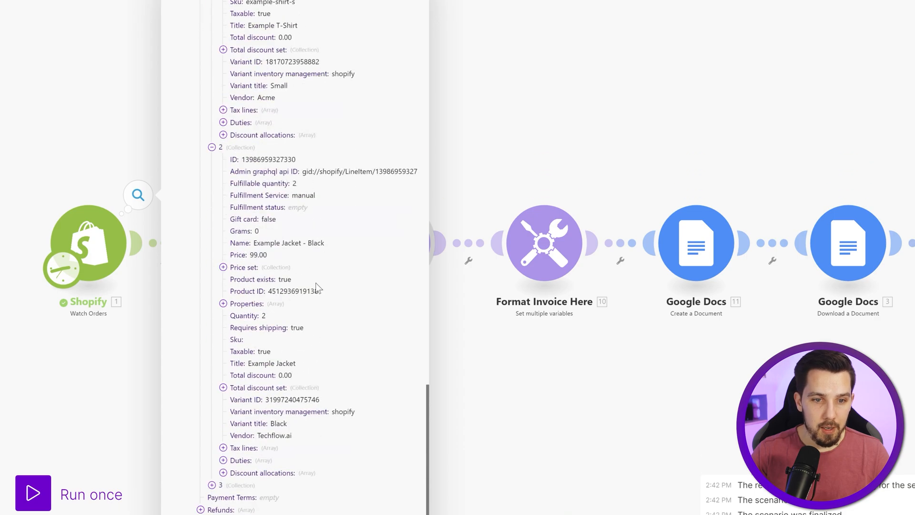
{"action": "scroll", "scroll_direction": "down", "scroll_amount": 3}
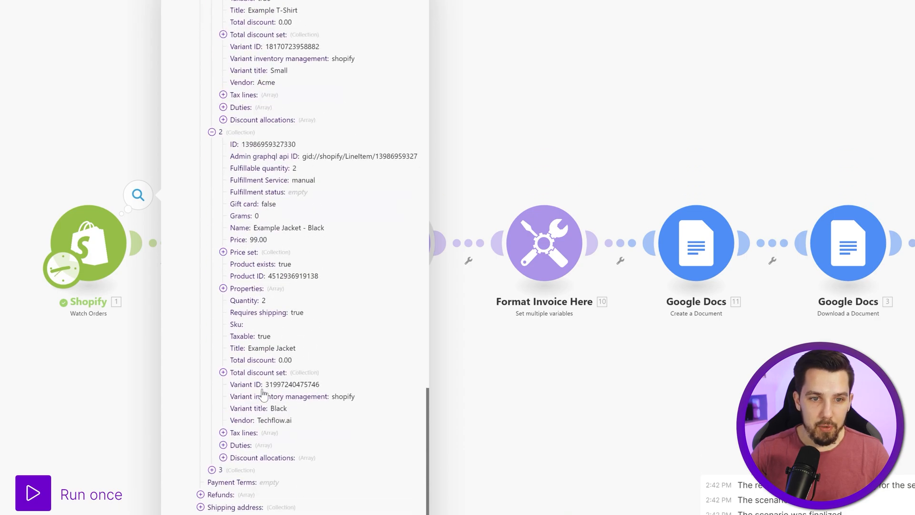
{"action": "scroll", "scroll_direction": "down", "scroll_amount": 3}
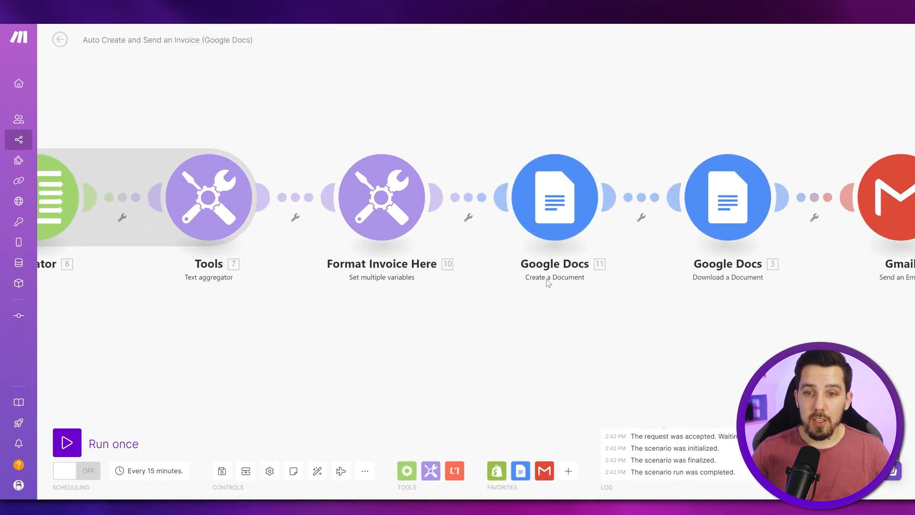
{"action": "left_click", "coordinate": [554, 197]}
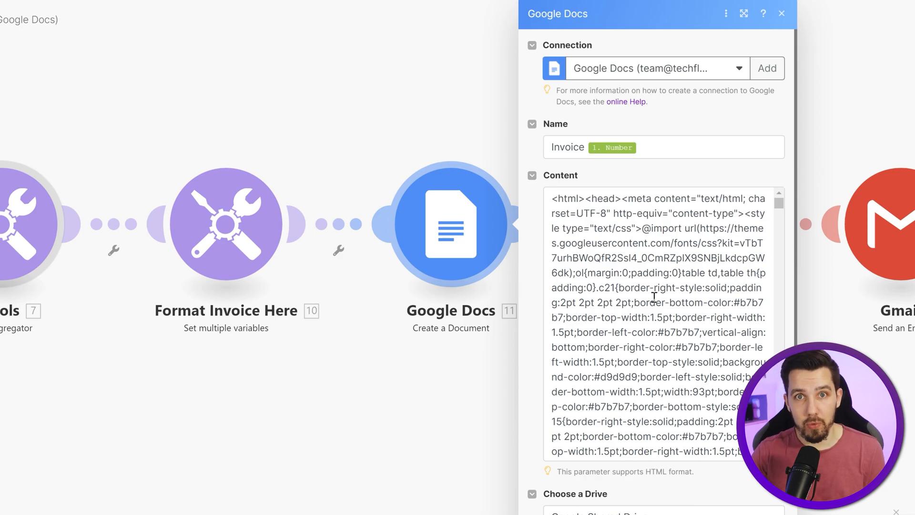
{"action": "scroll", "scroll_direction": "down", "scroll_amount": 3}
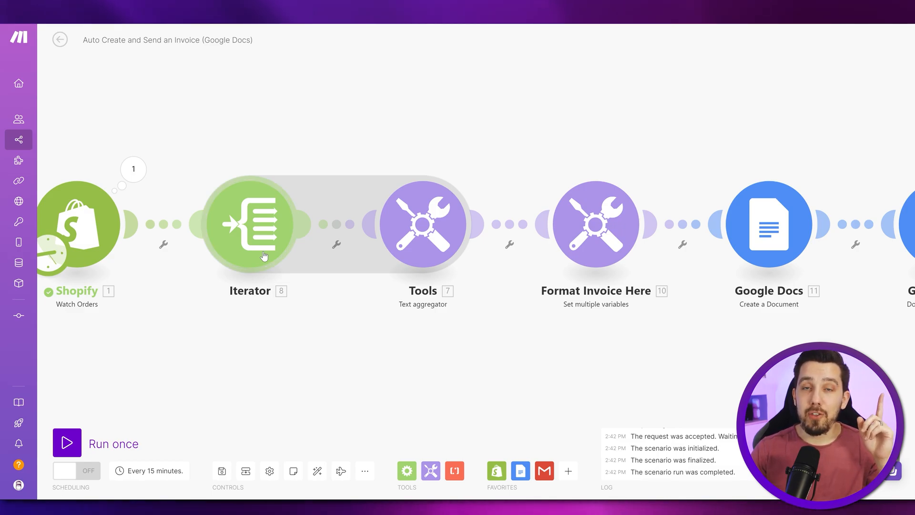
{"action": "mouse_move", "coordinate": [483, 254]}
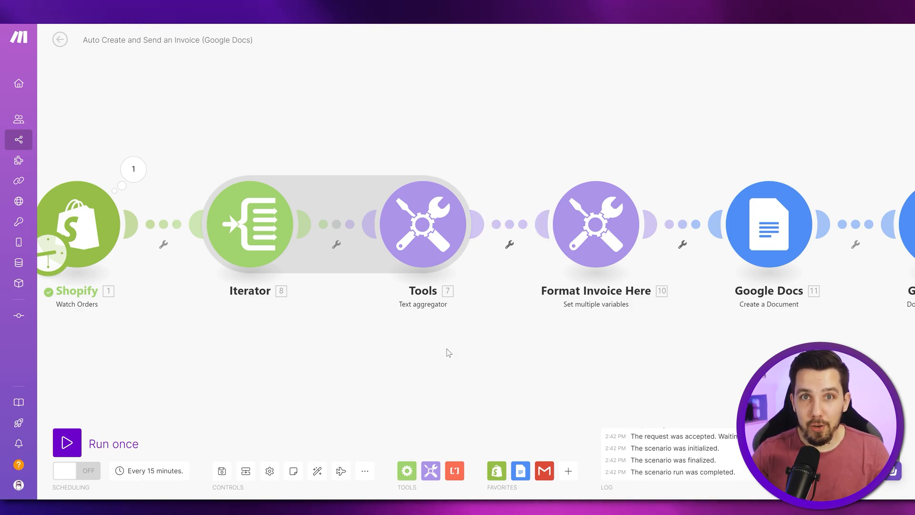
{"action": "mouse_move", "coordinate": [211, 251]}
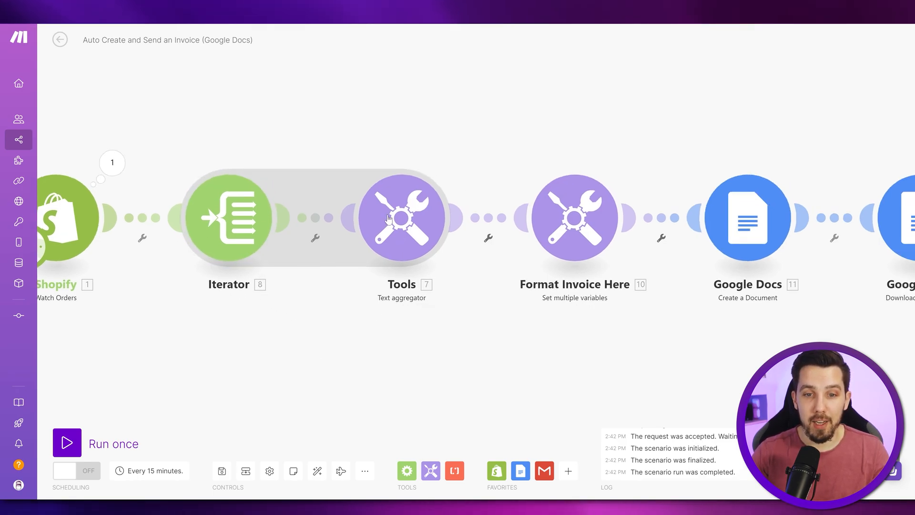
{"action": "mouse_move", "coordinate": [346, 338]}
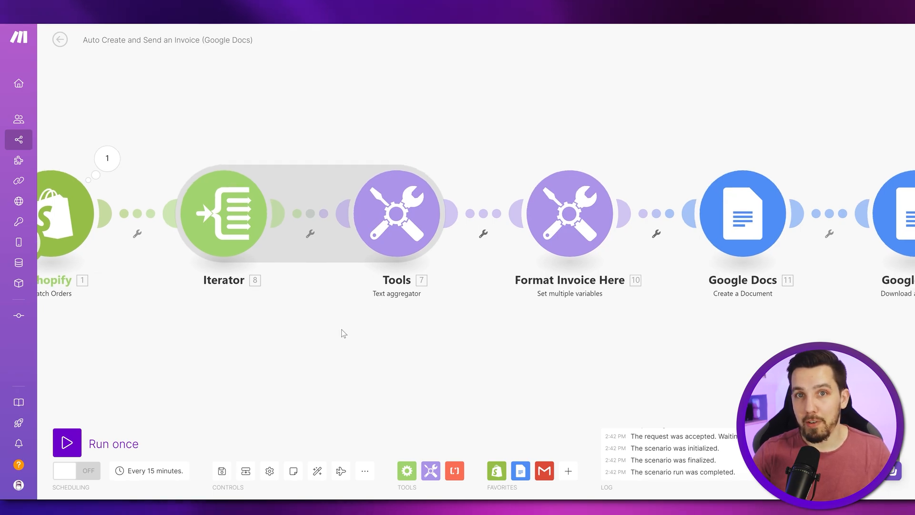
Step: Open the Tools Text aggregator module's settings panel to view its HTML row template
{"action": "left_click", "coordinate": [224, 212]}
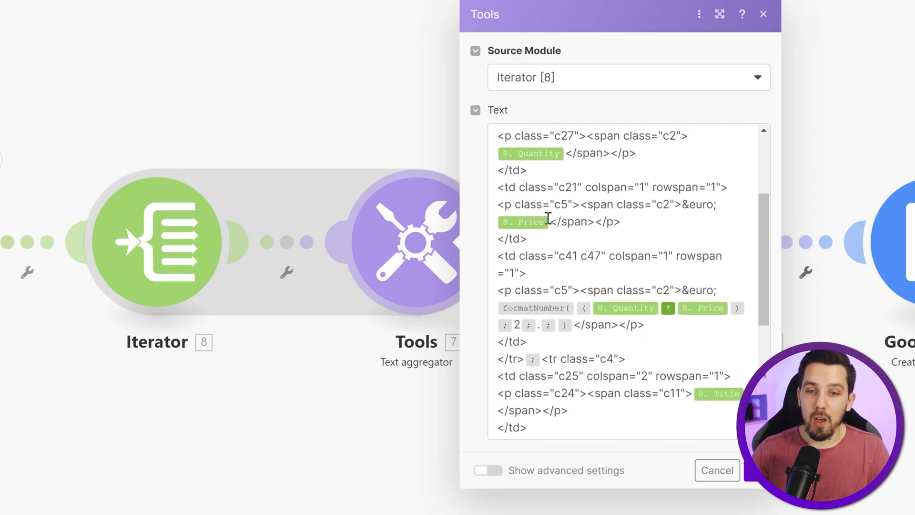
Step: Scroll the aggregator's Text field down to the if() mod 2 row-alternation condition
{"action": "scroll", "scroll_direction": "down", "scroll_amount": 3}
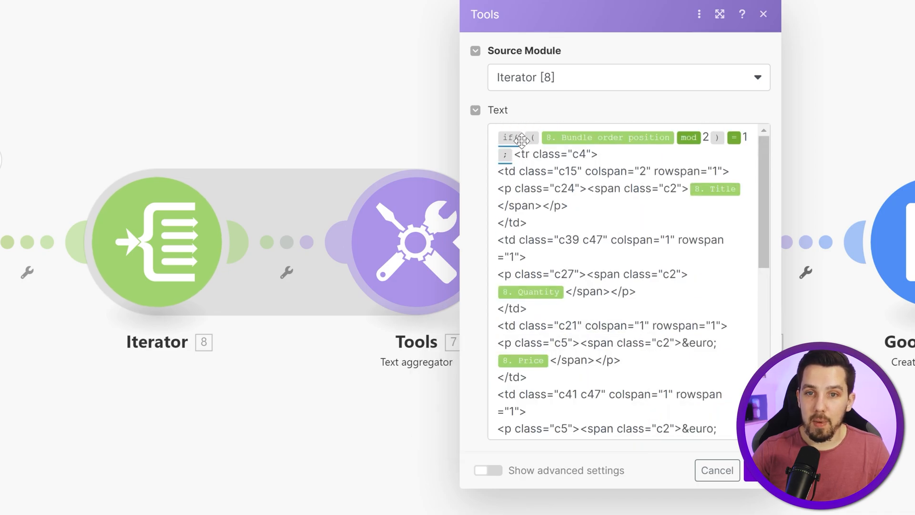
{"action": "mouse_move", "coordinate": [630, 218]}
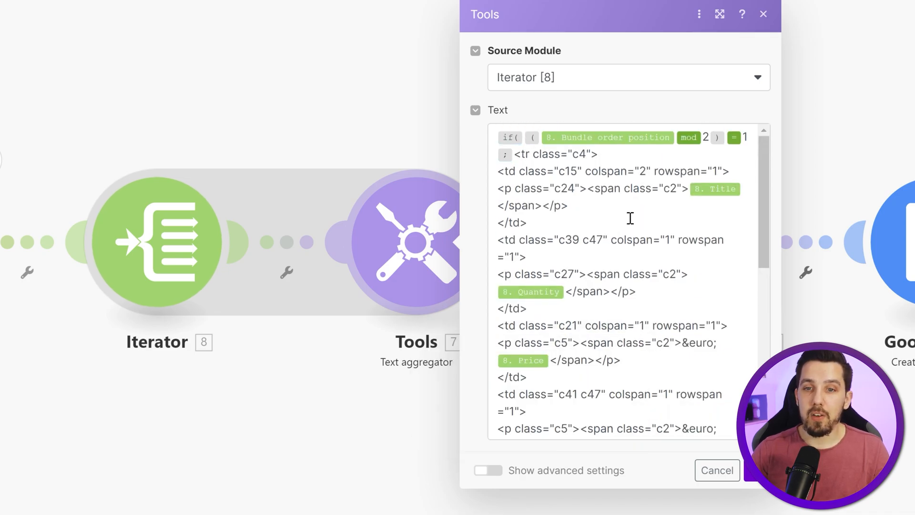
{"action": "scroll", "scroll_direction": "down", "scroll_amount": 3}
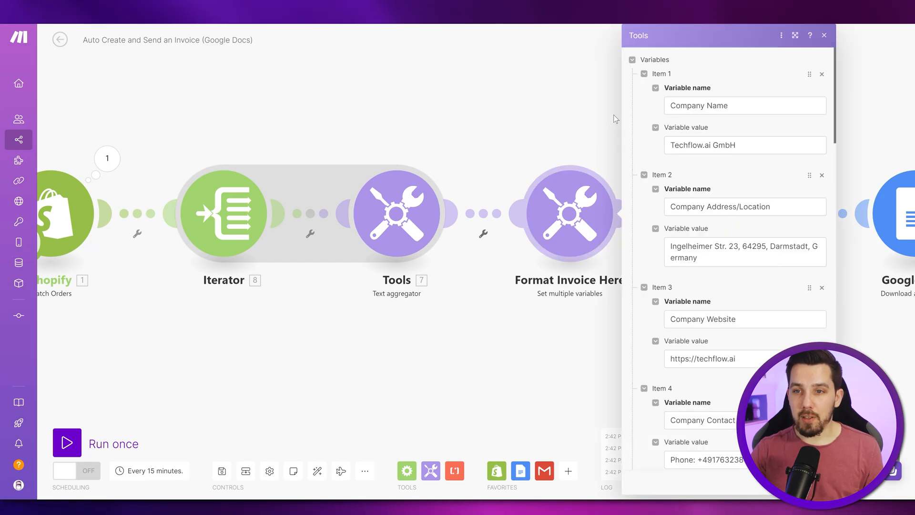
Step: Check the Google Docs Content field's mapped logo, item rows, discounted subtotal and shipping fee
{"action": "left_click", "coordinate": [741, 214]}
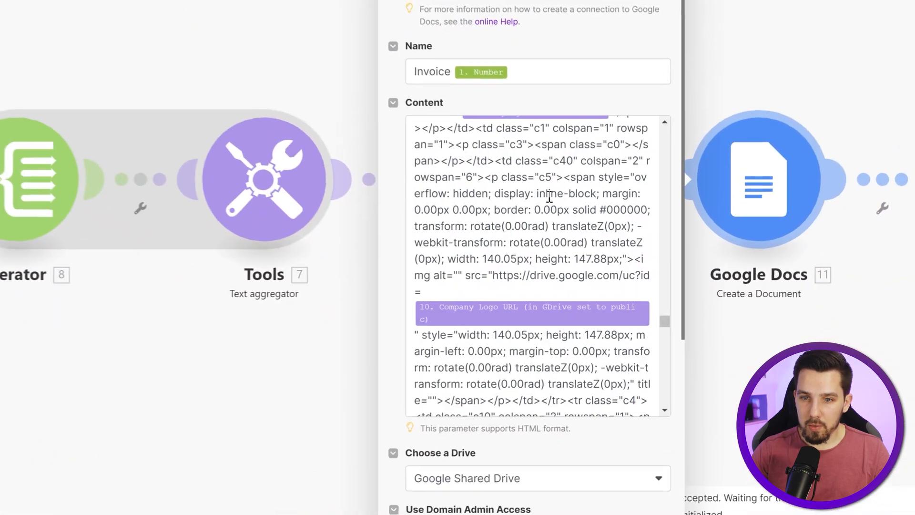
{"action": "scroll", "scroll_direction": "down", "scroll_amount": 3}
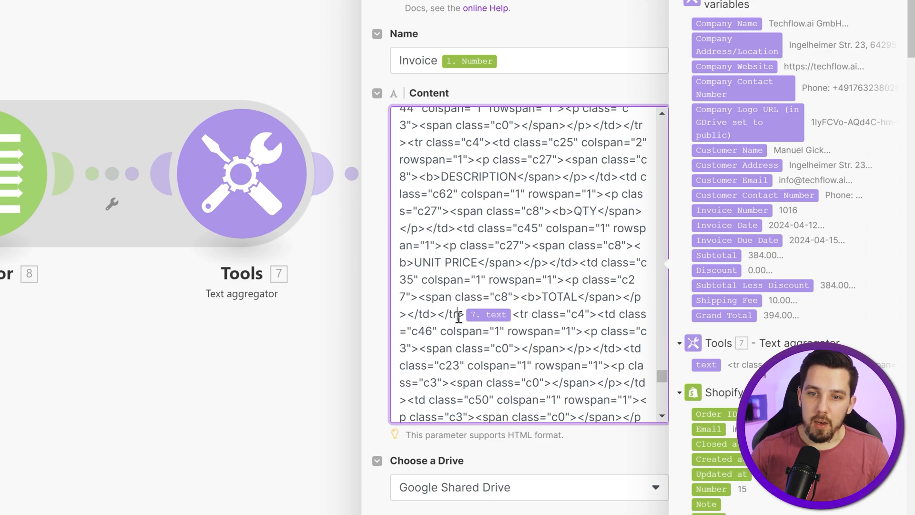
{"action": "mouse_move", "coordinate": [239, 207]}
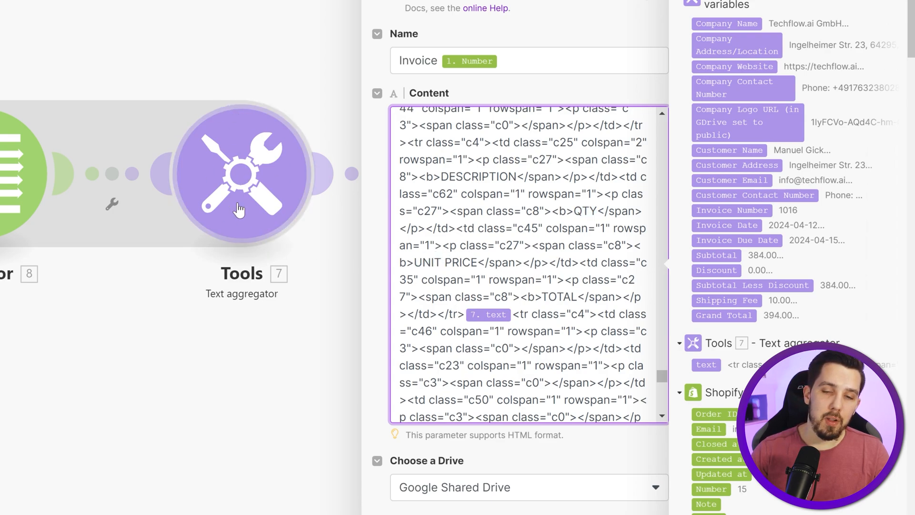
{"action": "mouse_move", "coordinate": [229, 162]}
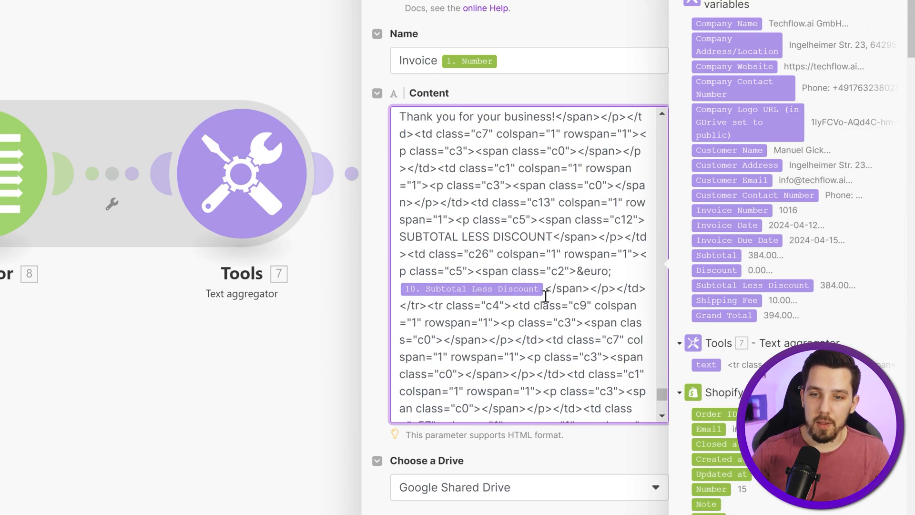
{"action": "scroll", "scroll_direction": "down", "scroll_amount": 3}
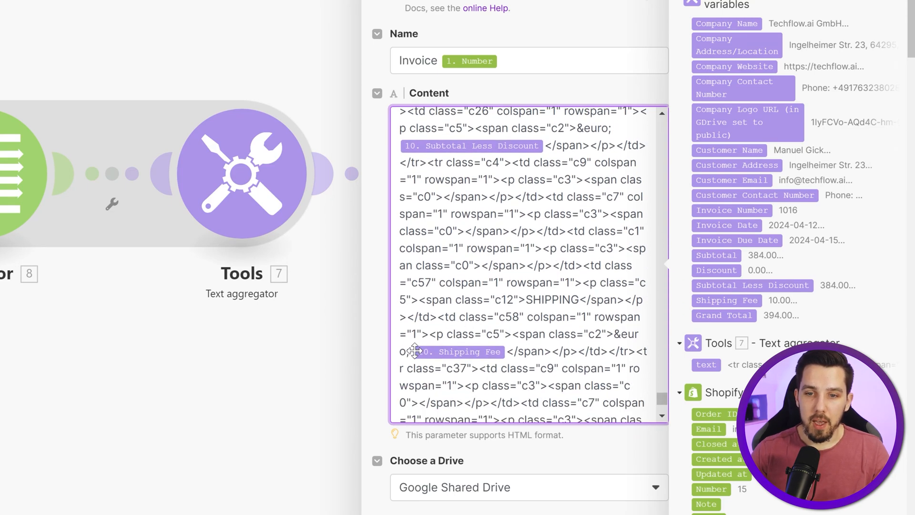
{"action": "scroll", "scroll_direction": "down", "scroll_amount": 3}
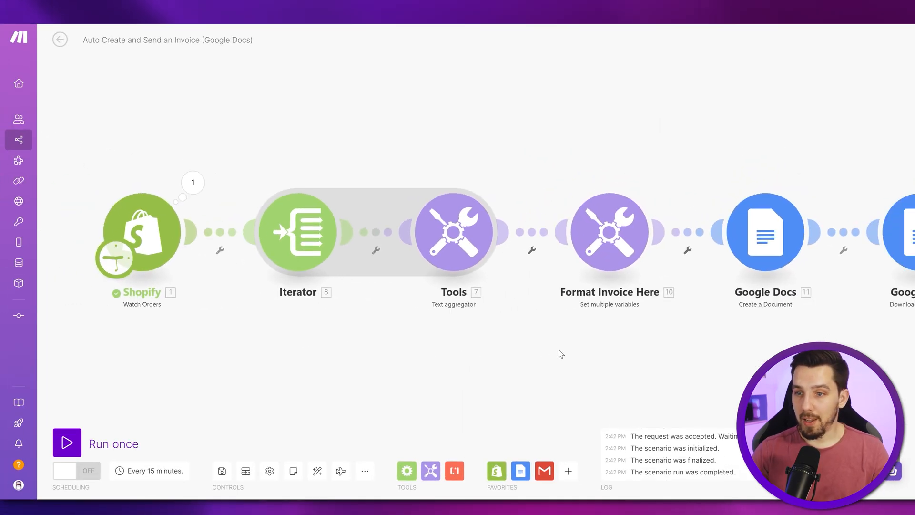
{"action": "left_click", "coordinate": [765, 231]}
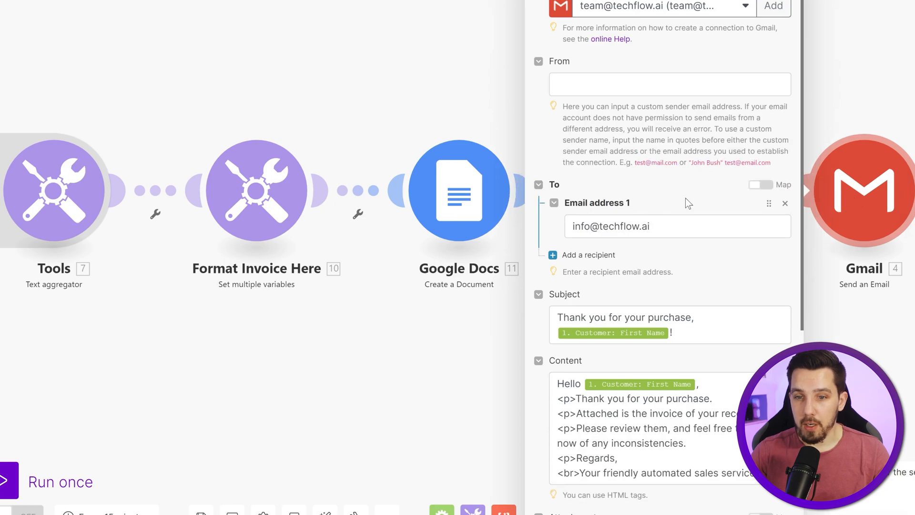
{"action": "mouse_move", "coordinate": [679, 243]}
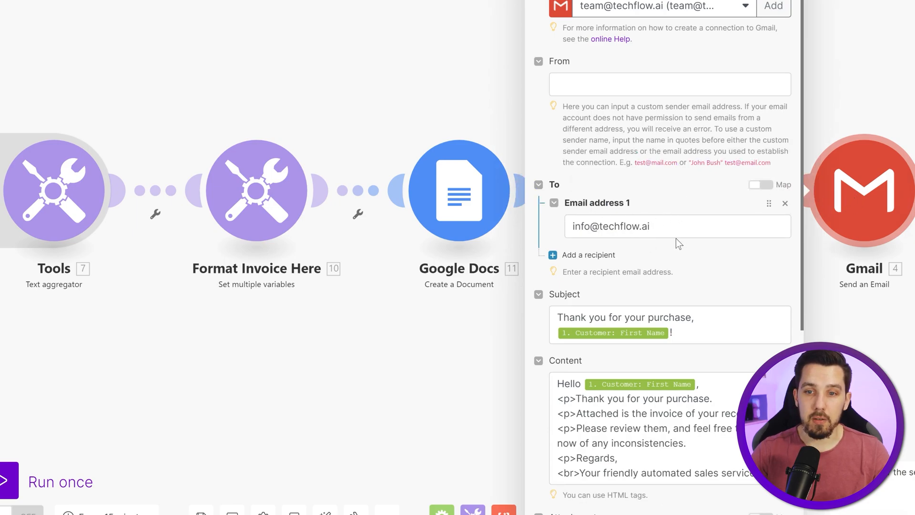
{"action": "scroll", "scroll_direction": "down", "scroll_amount": 3}
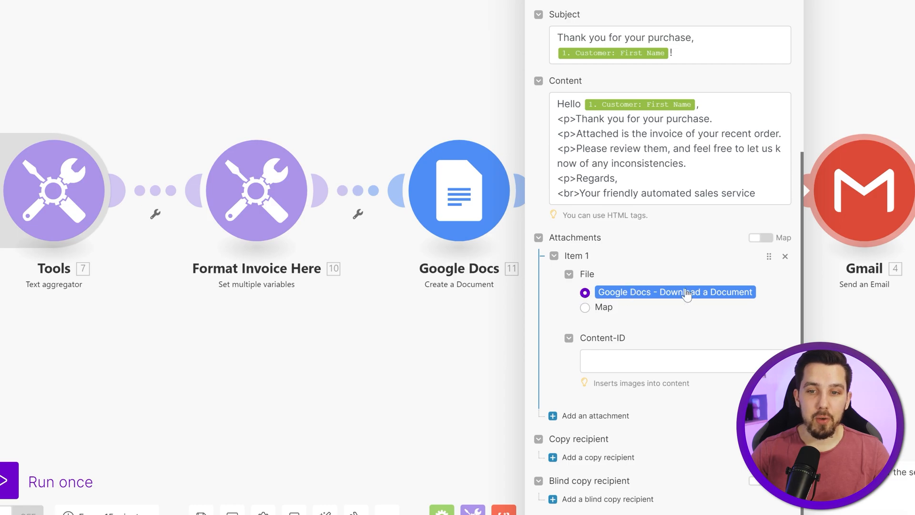
{"action": "mouse_move", "coordinate": [362, 325]}
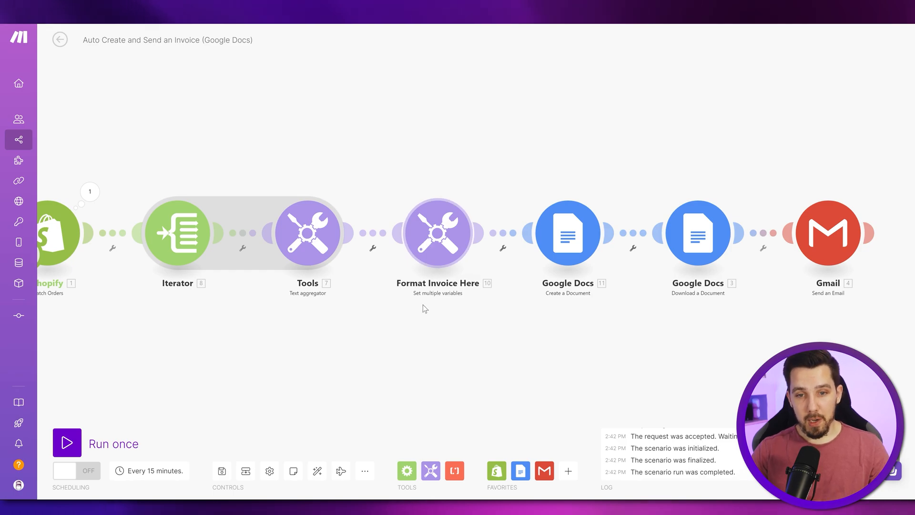
{"action": "mouse_move", "coordinate": [438, 254]}
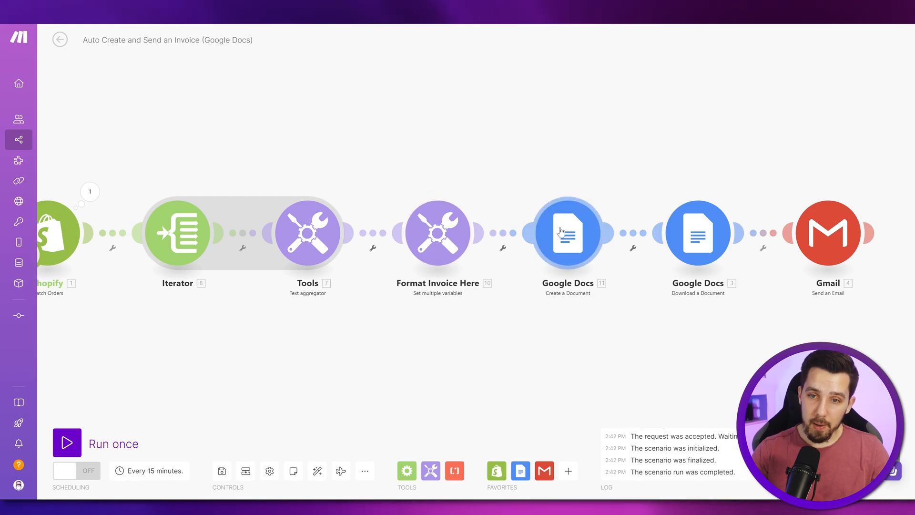
{"action": "left_click", "coordinate": [567, 233]}
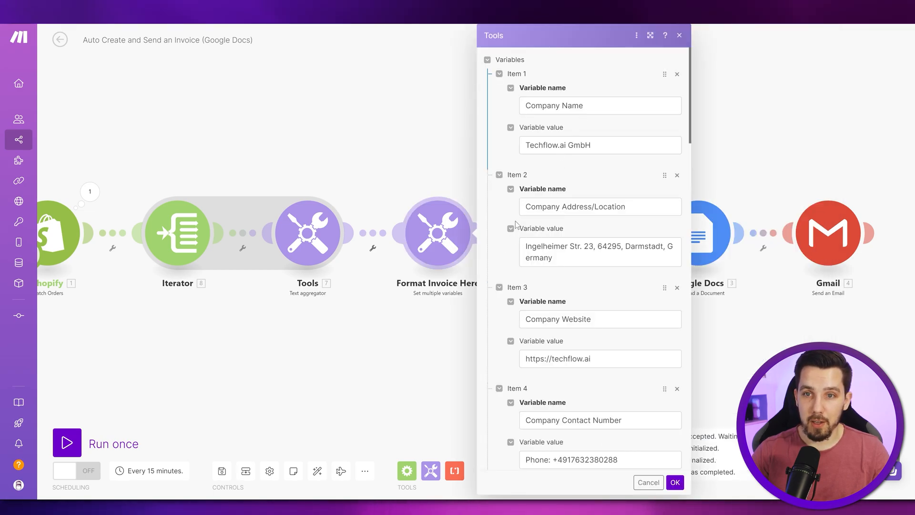
{"action": "mouse_move", "coordinate": [658, 192]}
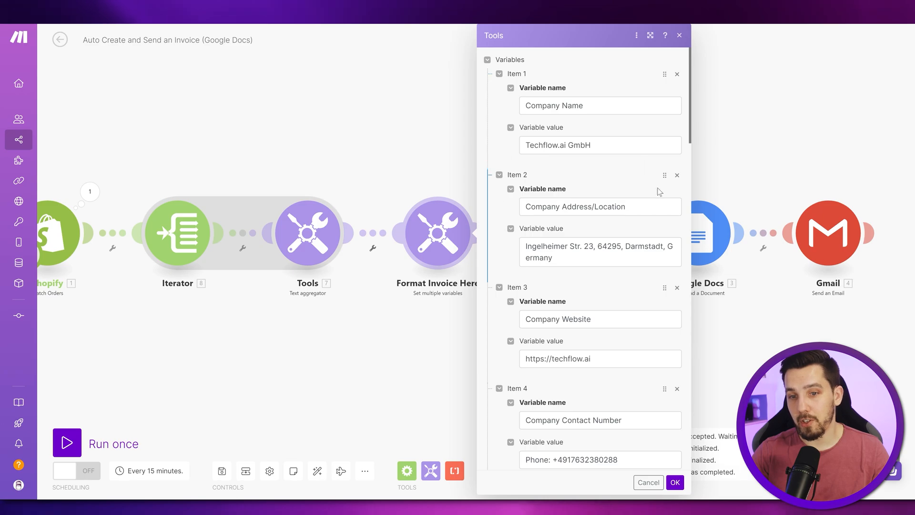
{"action": "scroll", "scroll_direction": "down", "scroll_amount": 3}
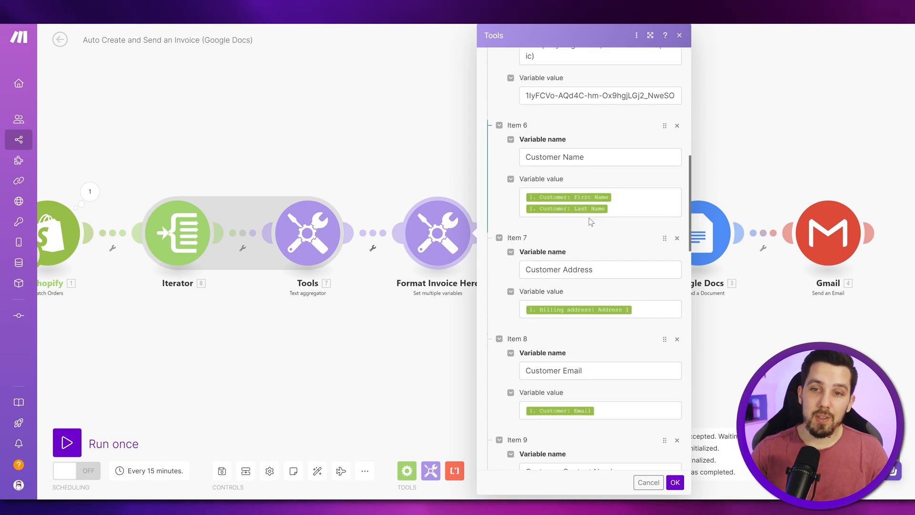
{"action": "scroll", "scroll_direction": "down", "scroll_amount": 3}
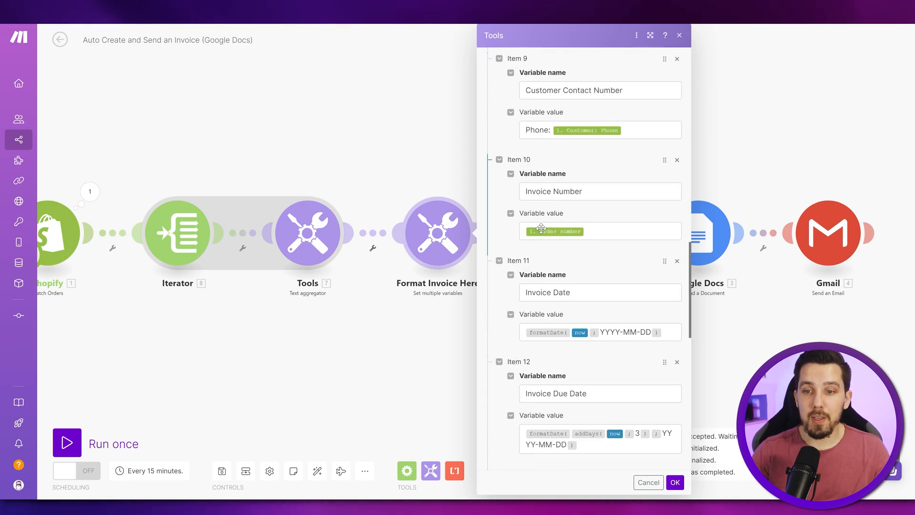
{"action": "left_click", "coordinate": [674, 482]}
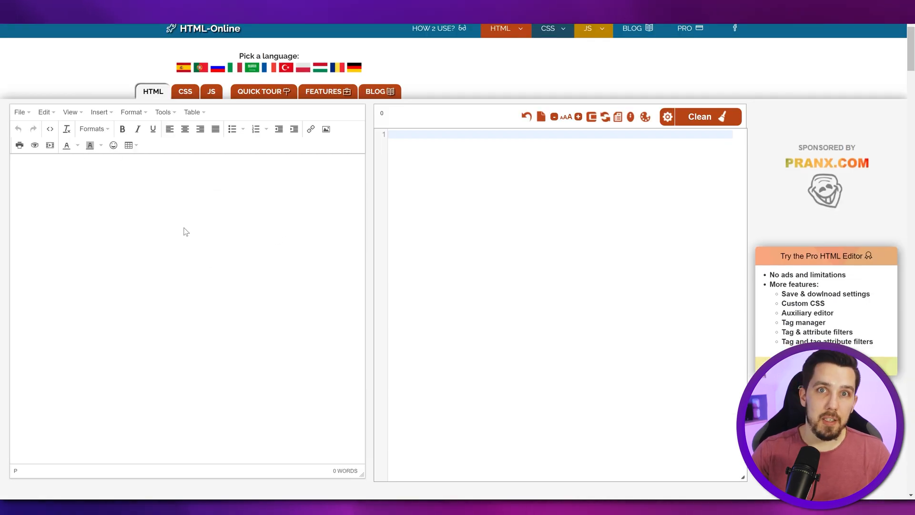
{"action": "mouse_move", "coordinate": [524, 225]}
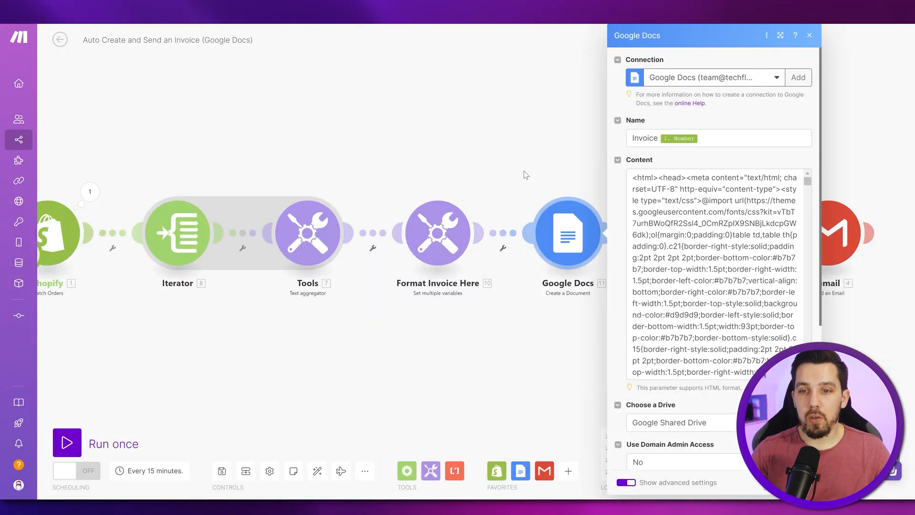
Step: Close the Google Docs Create a Document panel to return to the scenario canvas
{"action": "left_click", "coordinate": [810, 35]}
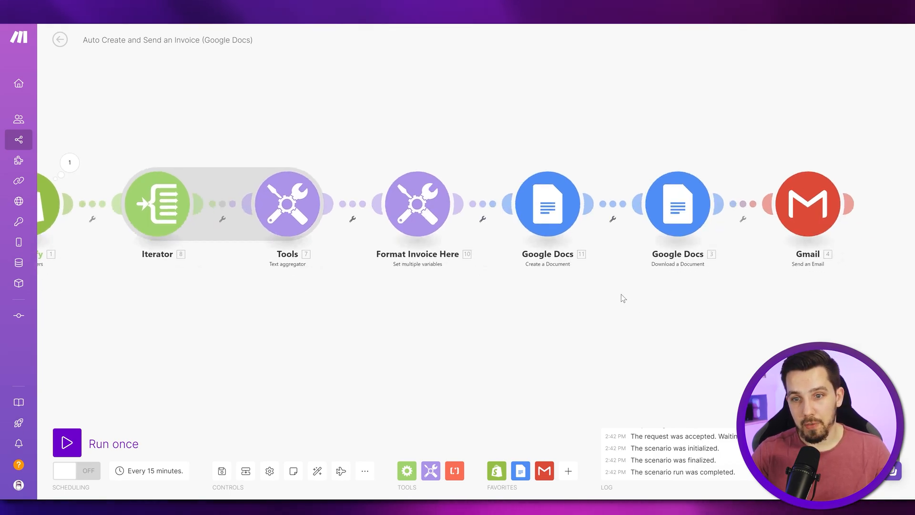
{"action": "mouse_move", "coordinate": [616, 296]}
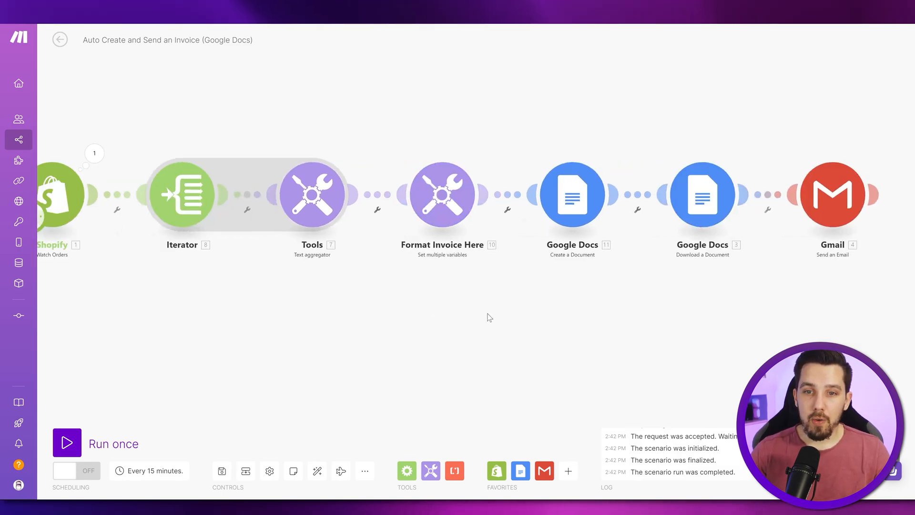
Step: Start the scenario from a chosen Shopify order and view the Iterator's line-item output
{"action": "right_click", "coordinate": [57, 194]}
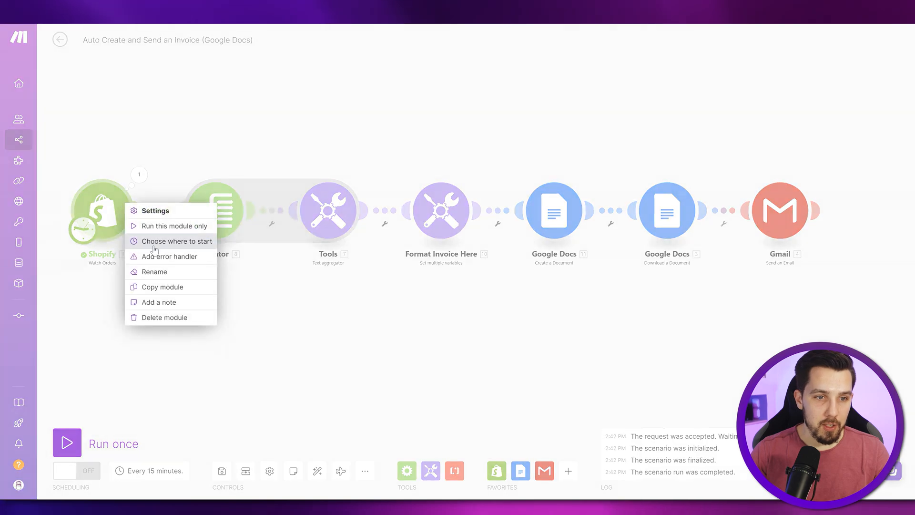
{"action": "left_click", "coordinate": [177, 241]}
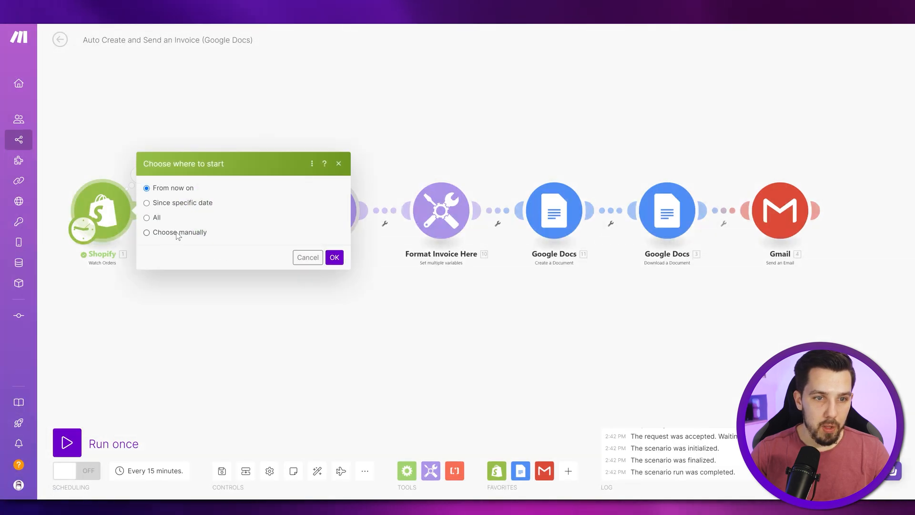
{"action": "left_click", "coordinate": [146, 232]}
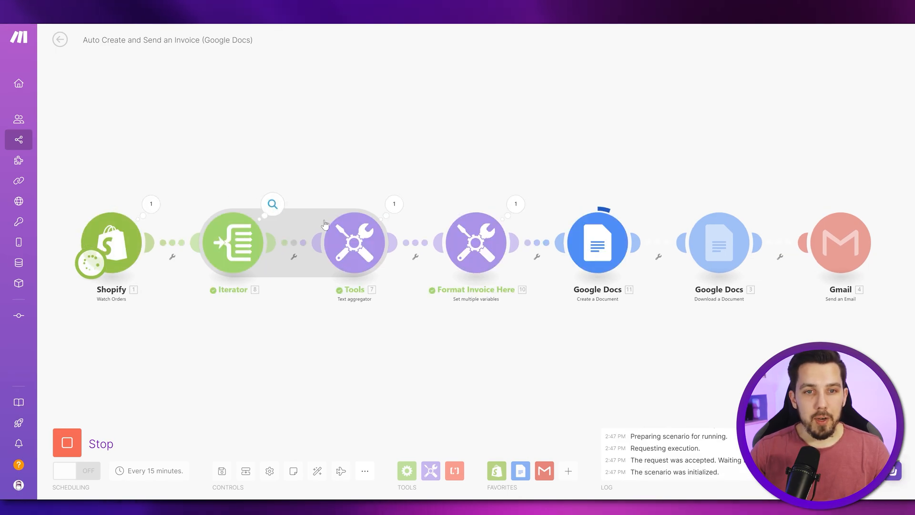
{"action": "left_click", "coordinate": [273, 204]}
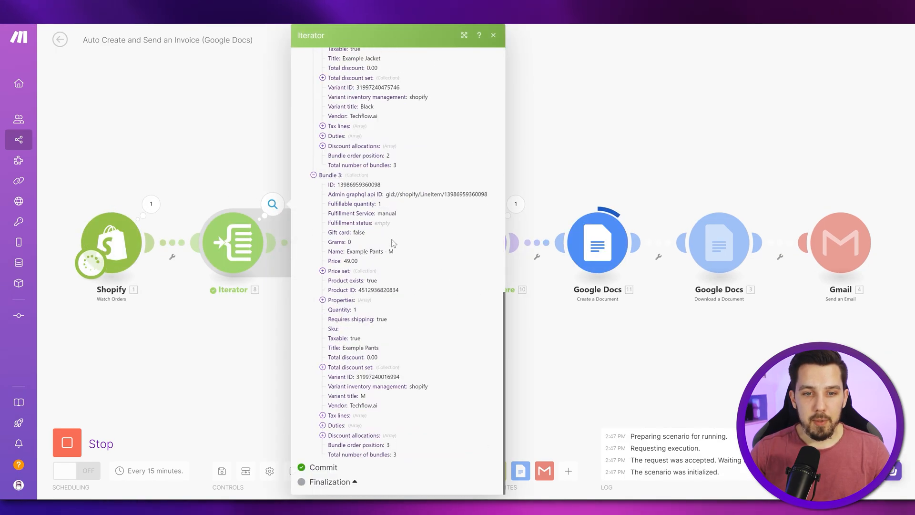
{"action": "left_click", "coordinate": [493, 35]}
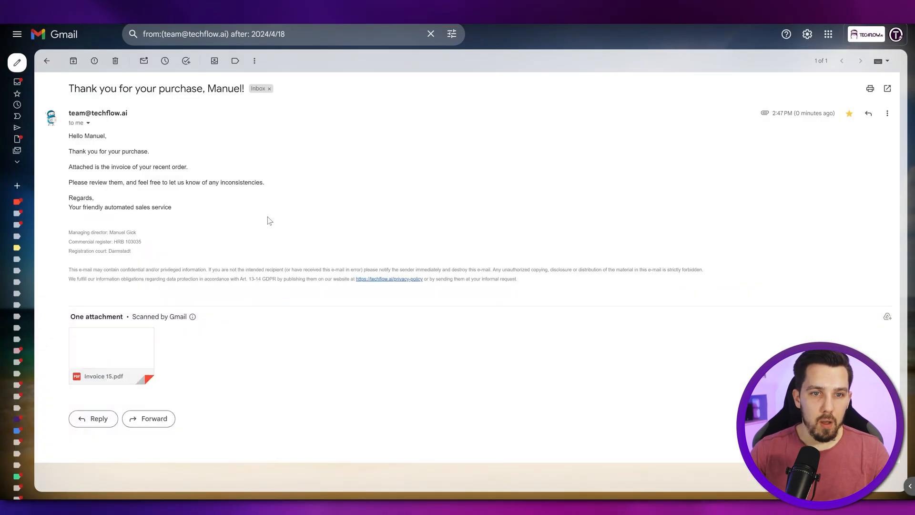
Step: Preview Invoice 15.pdf, scrolling past the T-shirt, jacket and pants to the €276.99 balance
{"action": "left_click", "coordinate": [111, 347]}
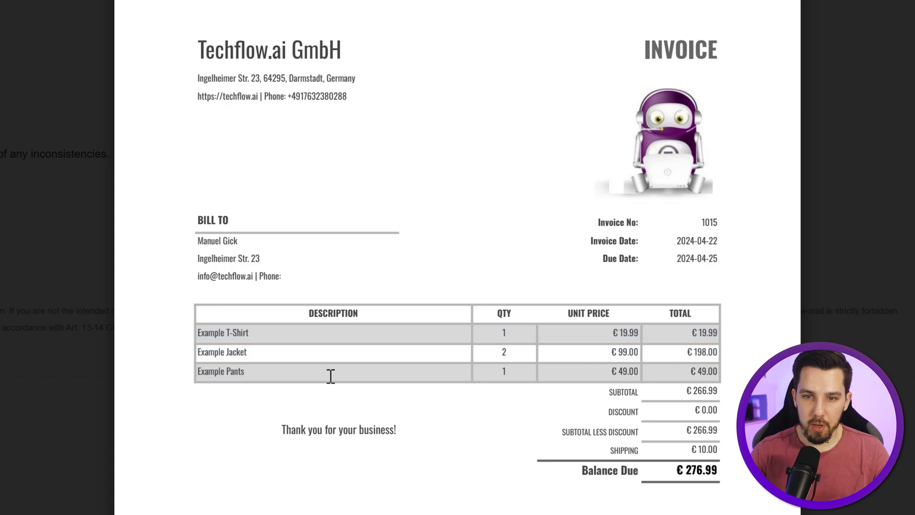
{"action": "mouse_move", "coordinate": [435, 365]}
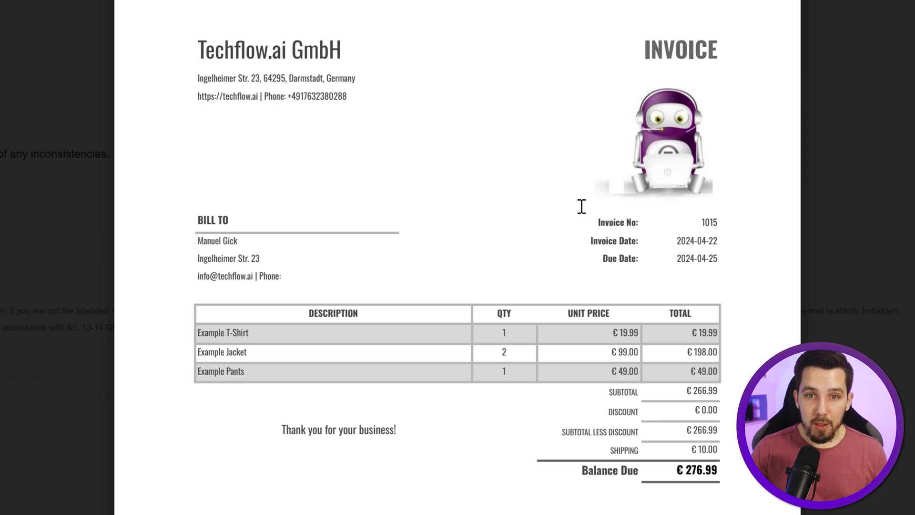
{"action": "scroll", "scroll_direction": "down", "scroll_amount": 3}
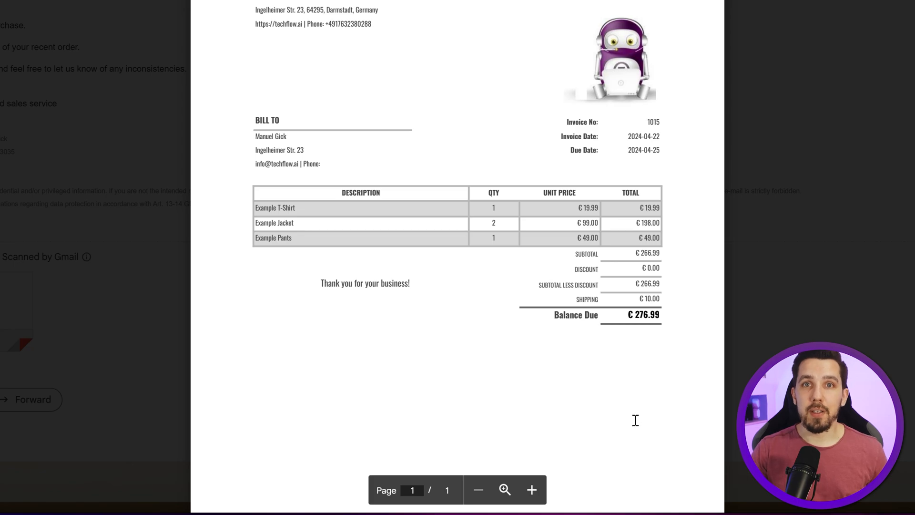
{"action": "mouse_move", "coordinate": [694, 390]}
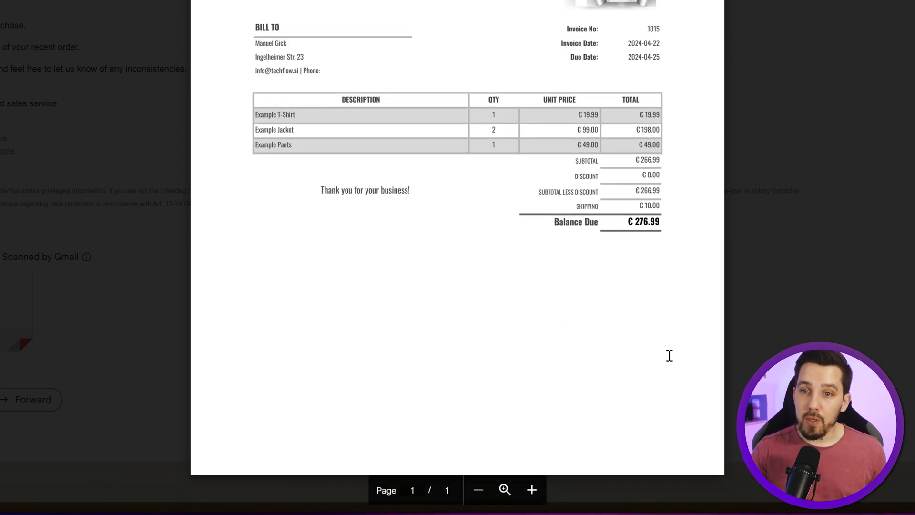
{"action": "mouse_move", "coordinate": [562, 264]}
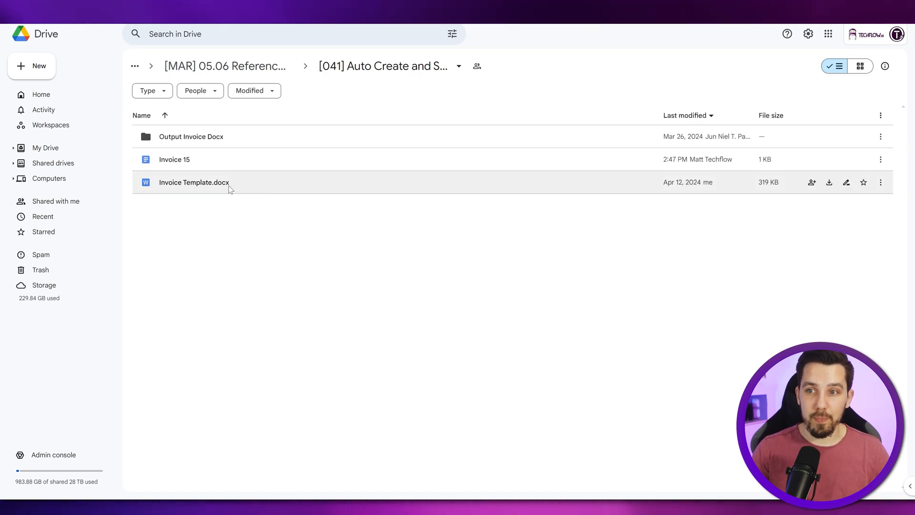
Step: Open Invoice Template.docx from the Google Drive project folder in Google Docs
{"action": "double_click", "coordinate": [194, 182]}
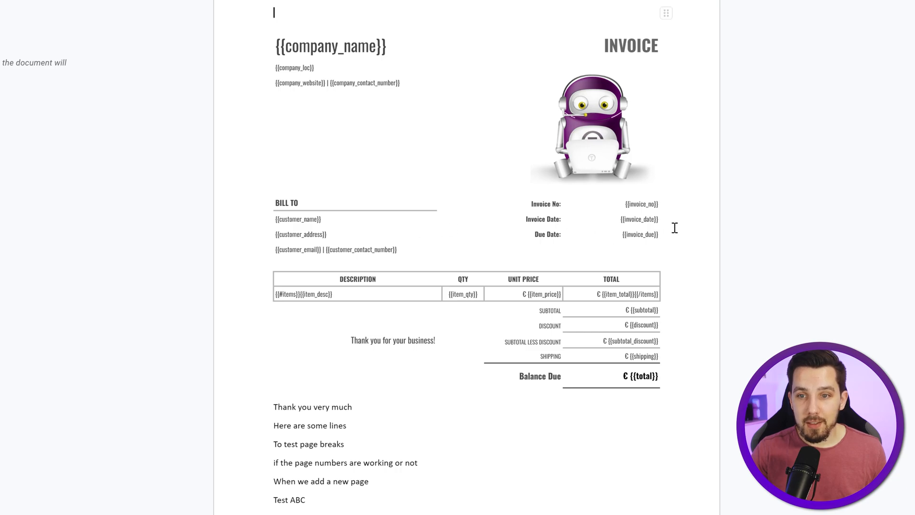
Step: Zoom the template in to read the {{#items}} and {{/items}} tags in the item row
{"action": "scroll", "scroll_direction": "down", "scroll_amount": 3}
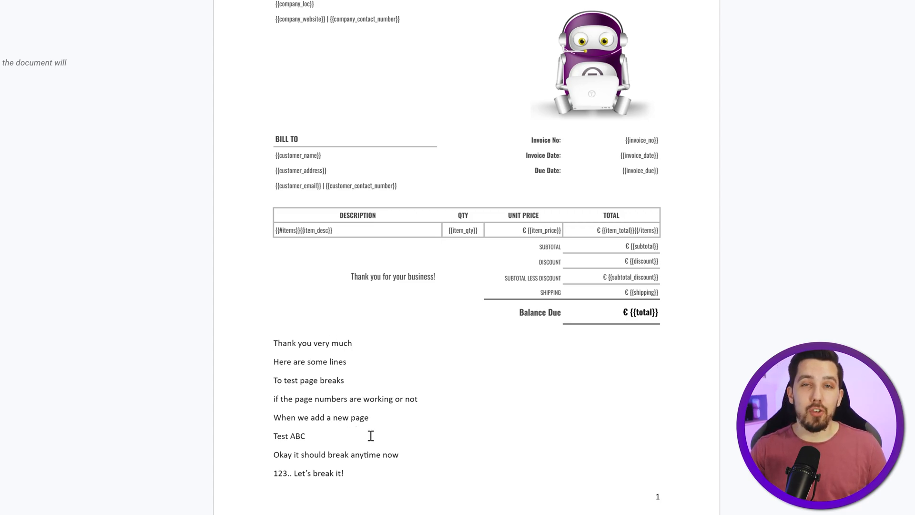
{"action": "mouse_move", "coordinate": [350, 446]}
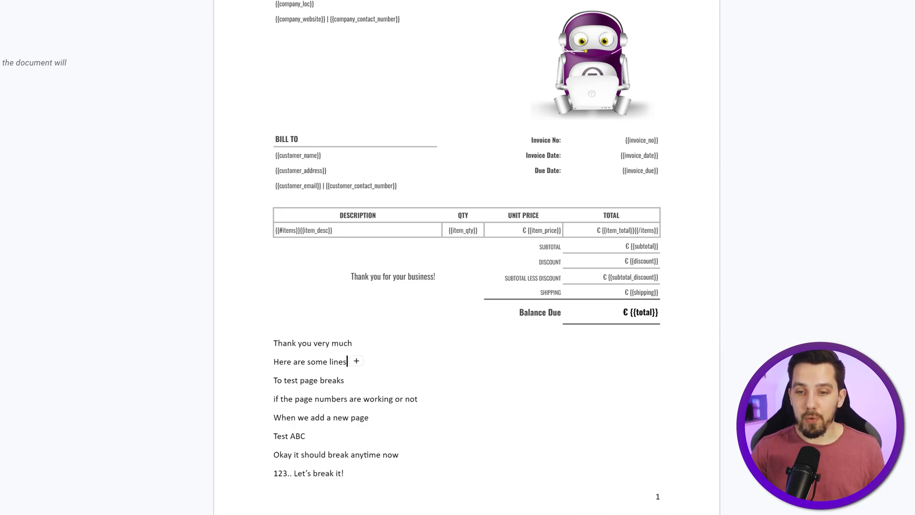
{"action": "mouse_move", "coordinate": [682, 366]}
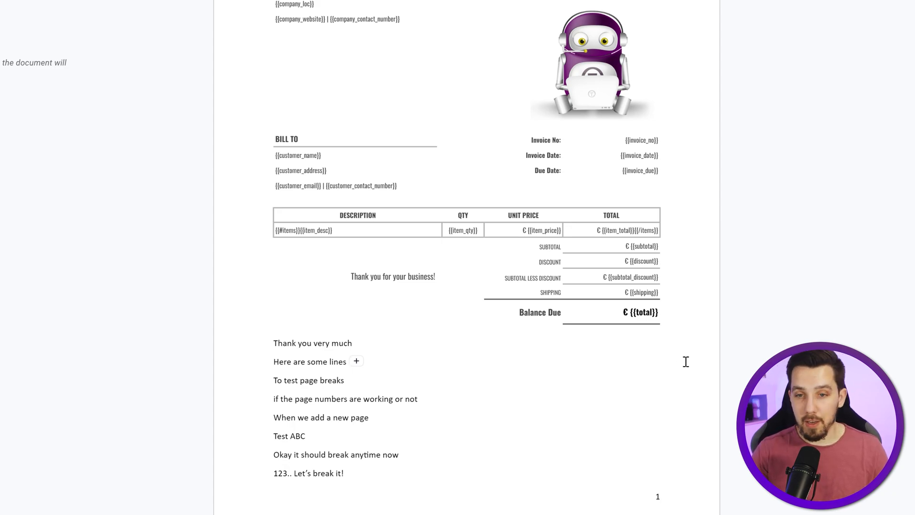
{"action": "mouse_move", "coordinate": [252, 214]}
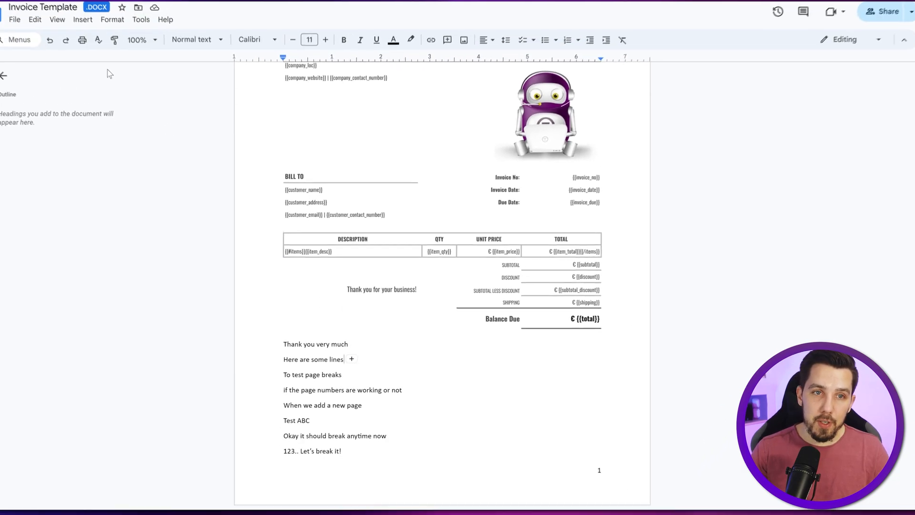
{"action": "left_click", "coordinate": [149, 59]}
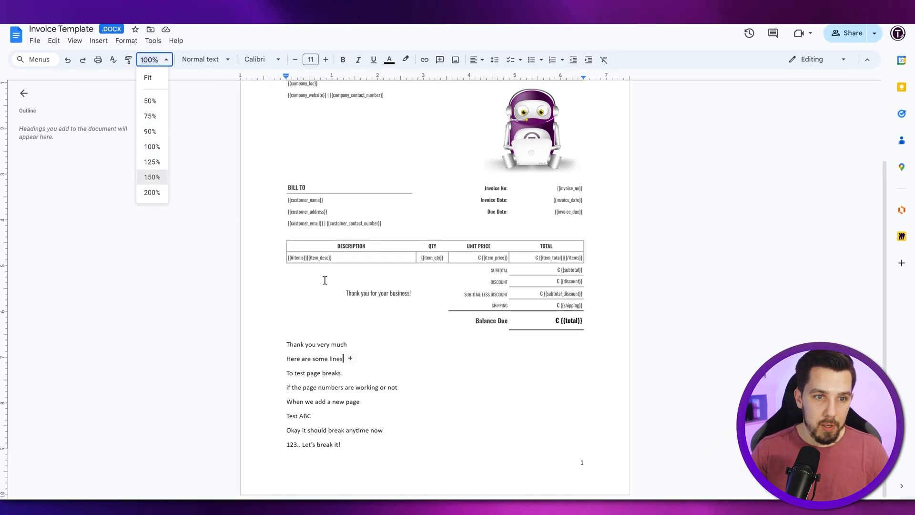
{"action": "left_click", "coordinate": [151, 177]}
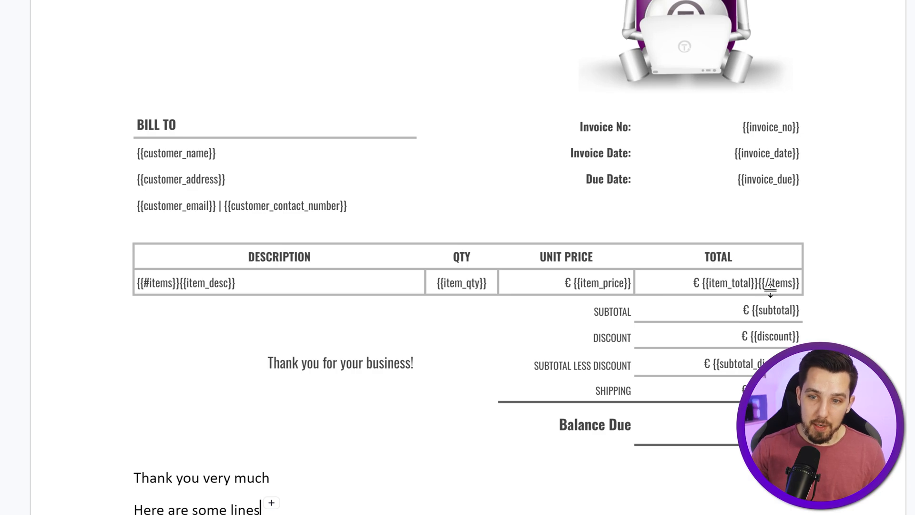
{"action": "mouse_move", "coordinate": [784, 290]}
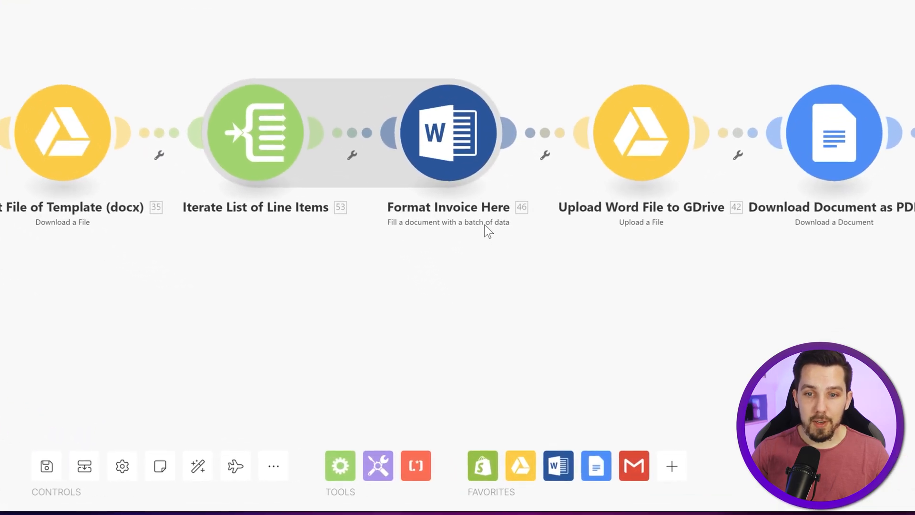
Step: Review the Microsoft Word Templates batch document-filling action, then close its settings
{"action": "left_click", "coordinate": [559, 465]}
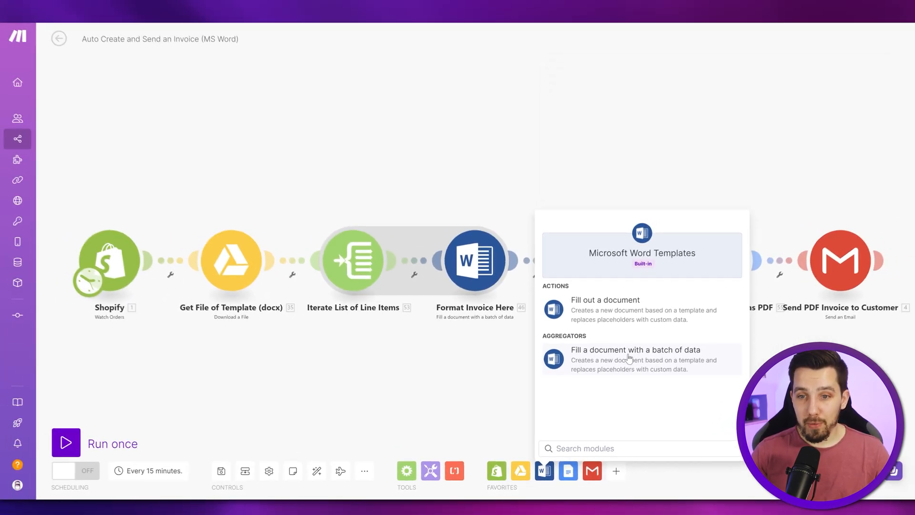
{"action": "left_click", "coordinate": [635, 350]}
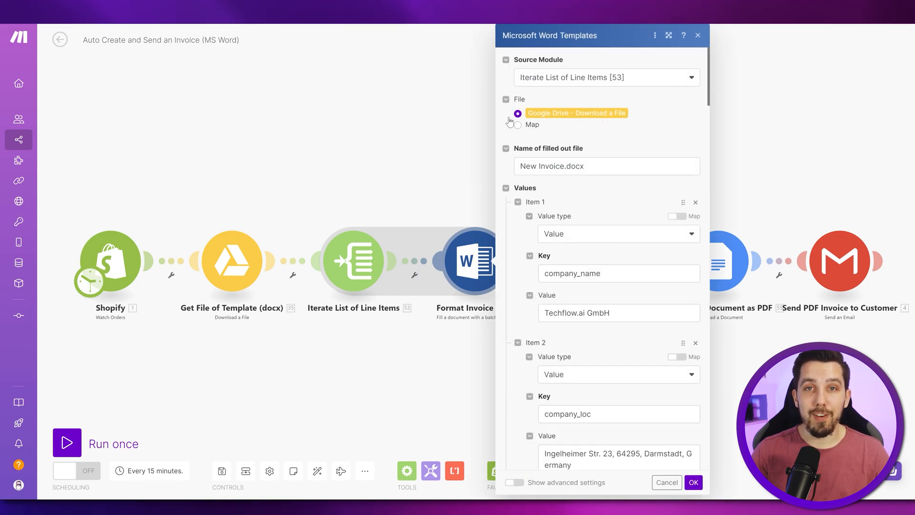
{"action": "left_click", "coordinate": [693, 482]}
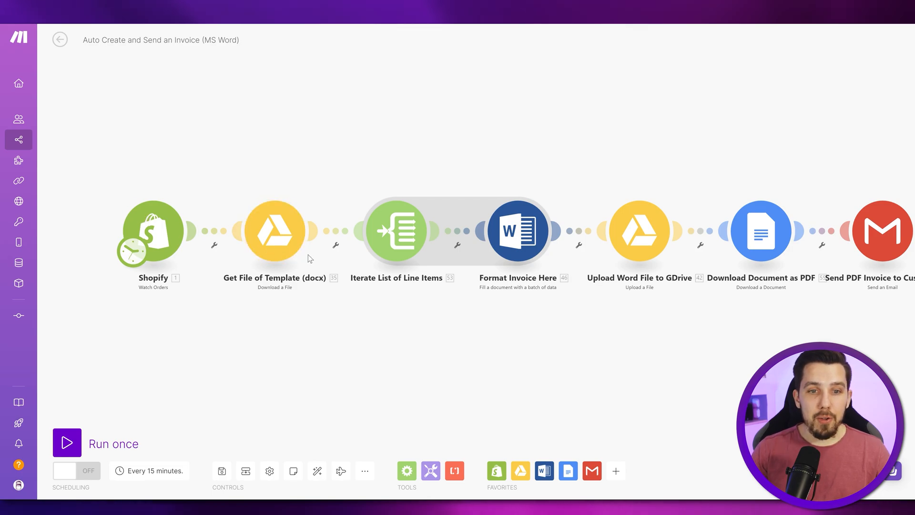
Step: Check the line-items iterator's Array mapping without changes, then reopen the Word template module
{"action": "left_click", "coordinate": [396, 229]}
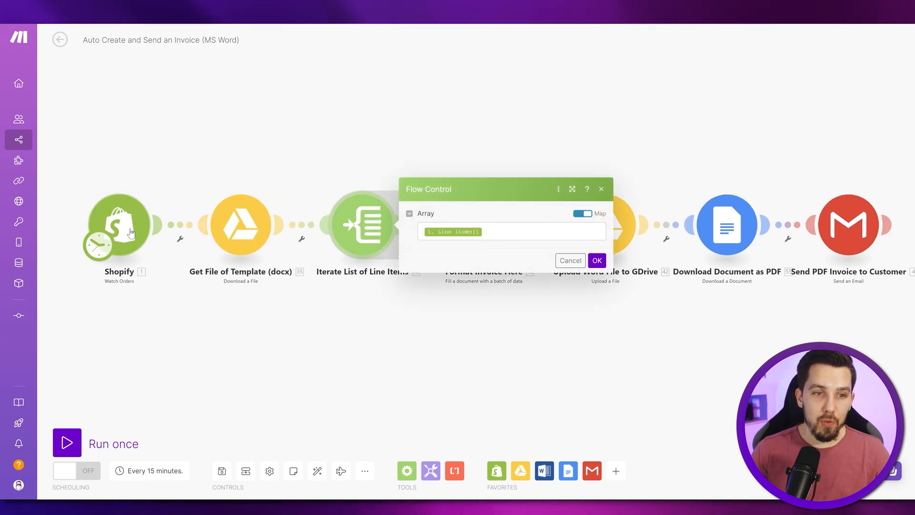
{"action": "left_click", "coordinate": [596, 260]}
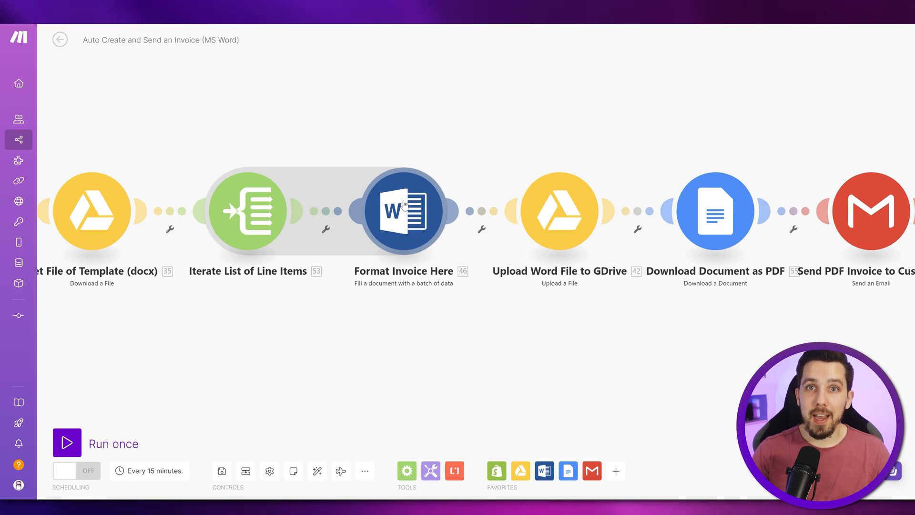
{"action": "left_click", "coordinate": [402, 211]}
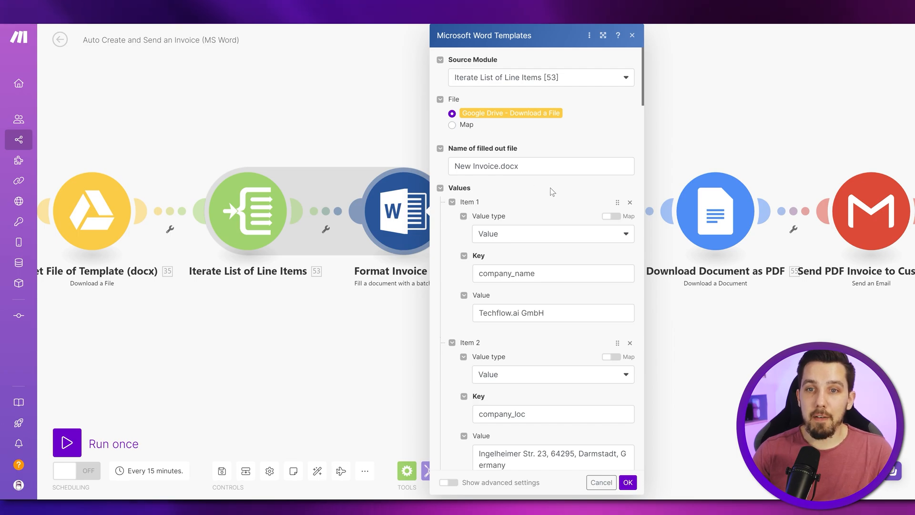
Step: Scroll the Format Invoice Here values from company_name to total, then confirm with OK
{"action": "scroll", "scroll_direction": "down", "scroll_amount": 3}
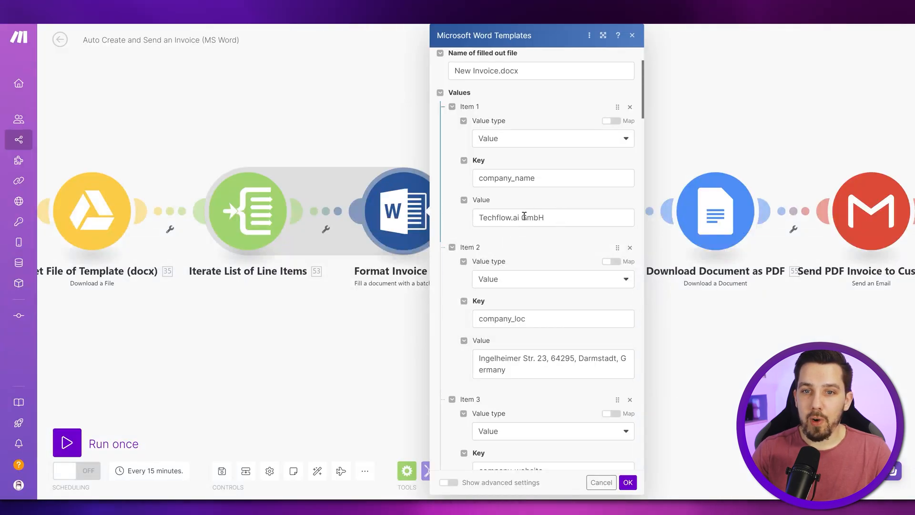
{"action": "scroll", "scroll_direction": "down", "scroll_amount": 3}
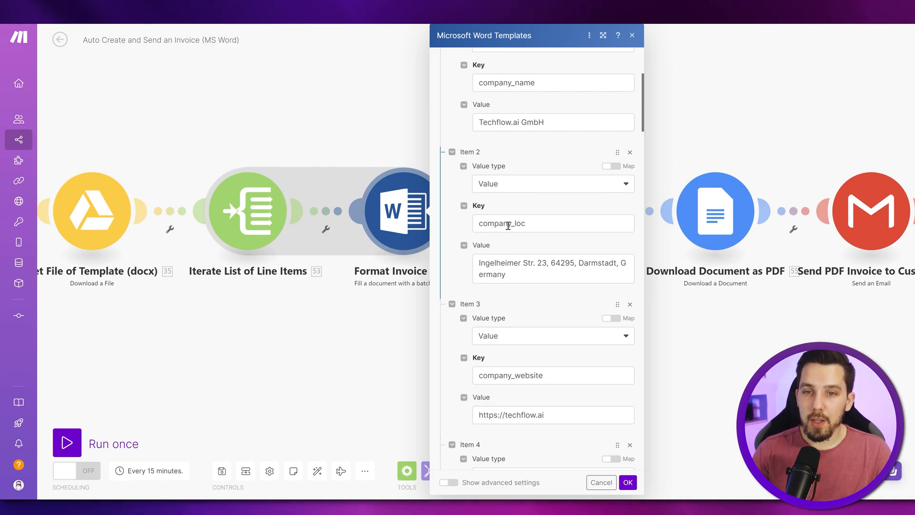
{"action": "scroll", "scroll_direction": "down", "scroll_amount": 3}
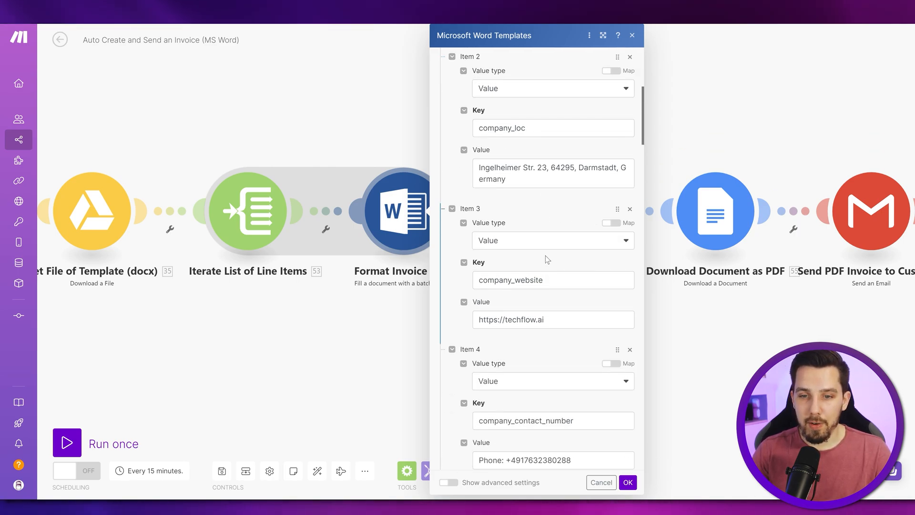
{"action": "scroll", "scroll_direction": "down", "scroll_amount": 3}
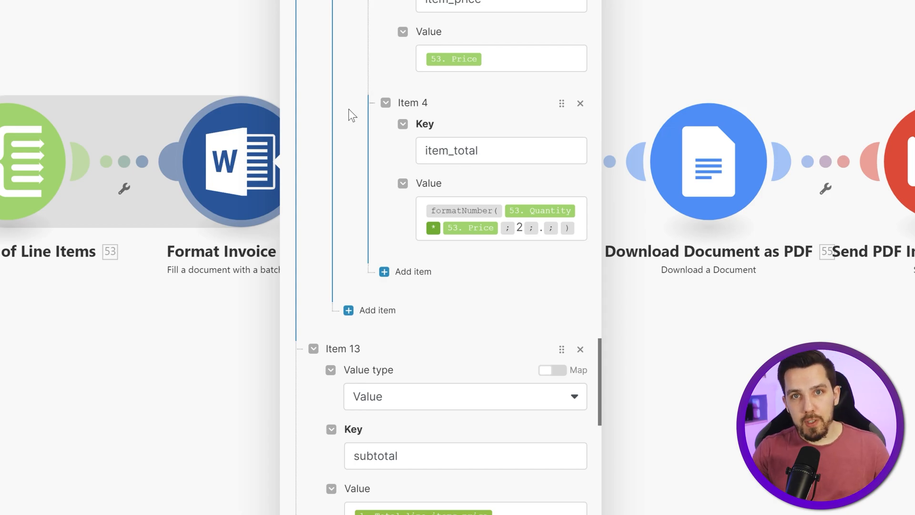
{"action": "mouse_move", "coordinate": [79, 169]}
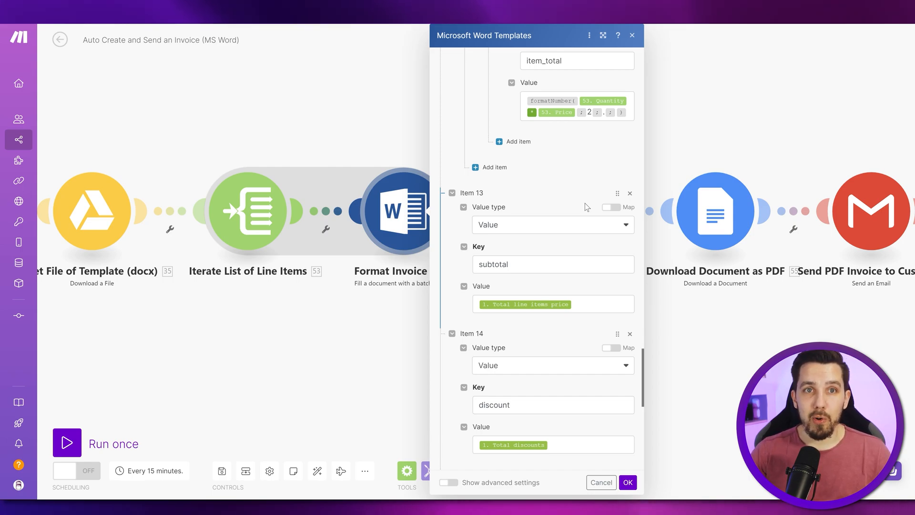
{"action": "mouse_move", "coordinate": [615, 191]}
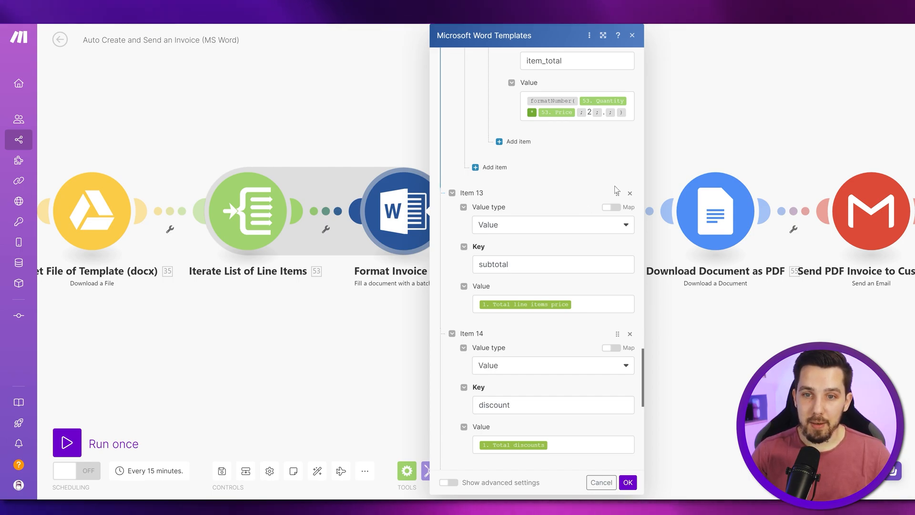
{"action": "scroll", "scroll_direction": "down", "scroll_amount": 3}
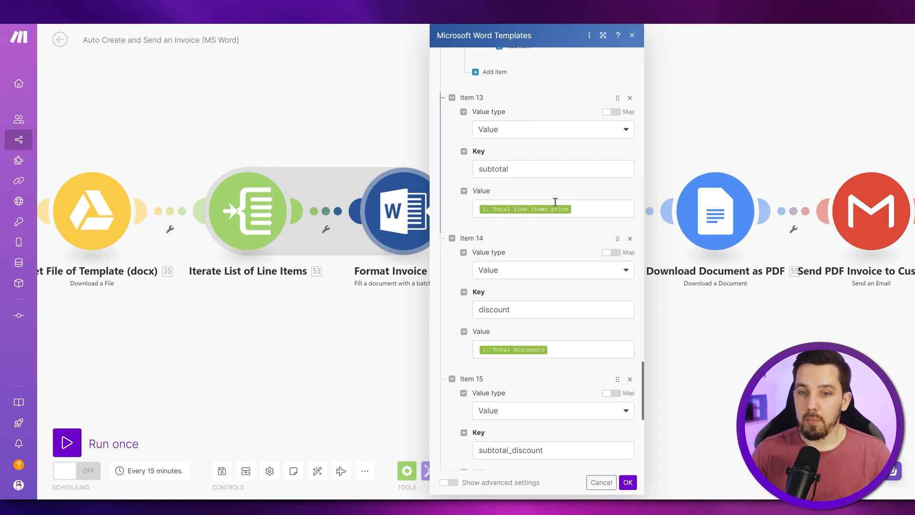
{"action": "scroll", "scroll_direction": "down", "scroll_amount": 3}
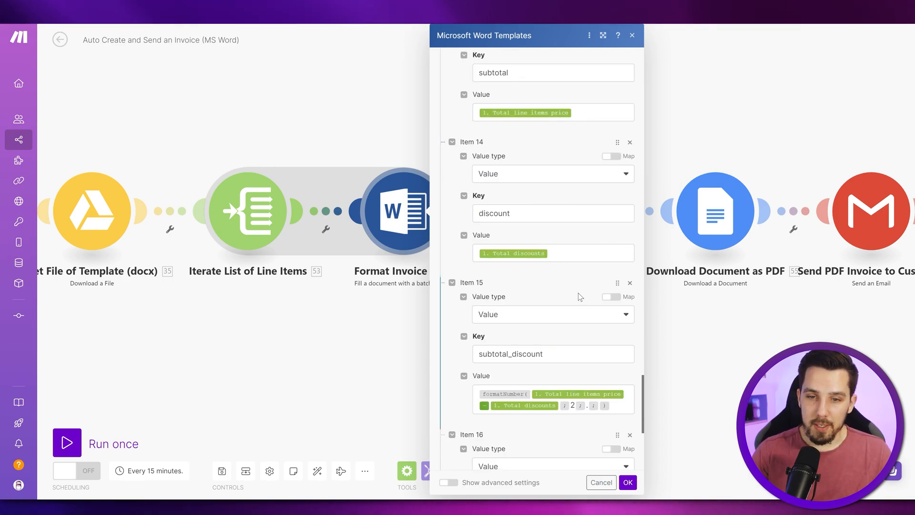
{"action": "scroll", "scroll_direction": "down", "scroll_amount": 3}
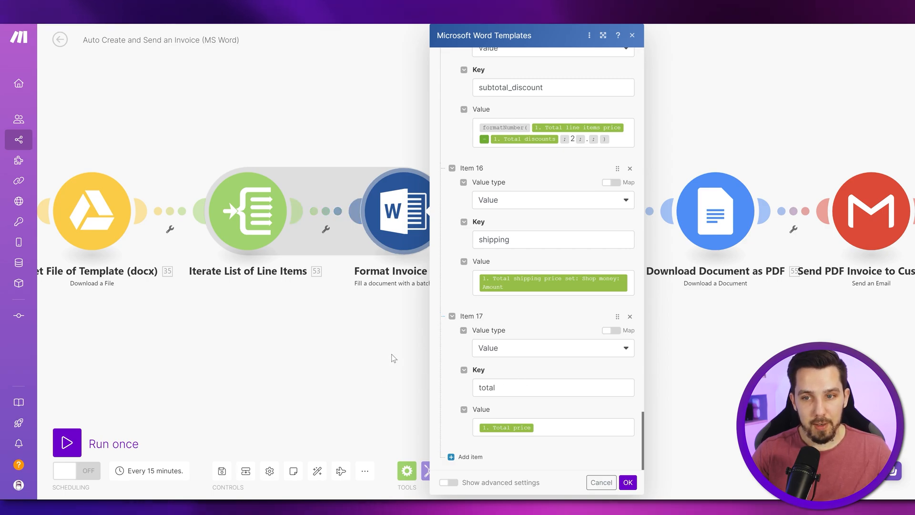
{"action": "left_click", "coordinate": [627, 482]}
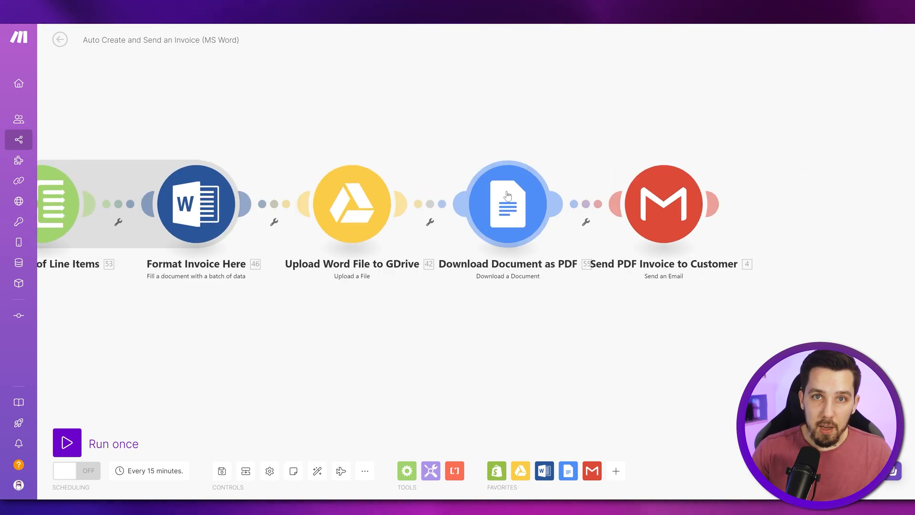
{"action": "mouse_move", "coordinate": [663, 205]}
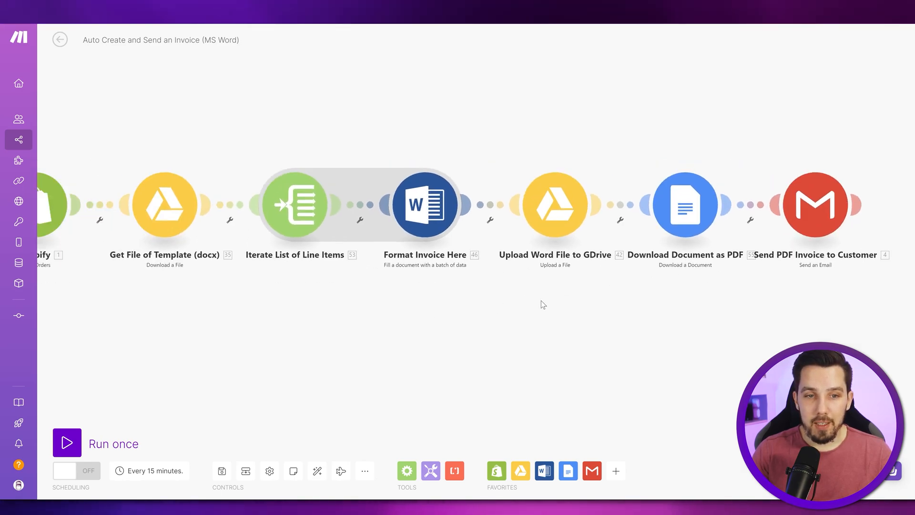
{"action": "left_click", "coordinate": [67, 443]}
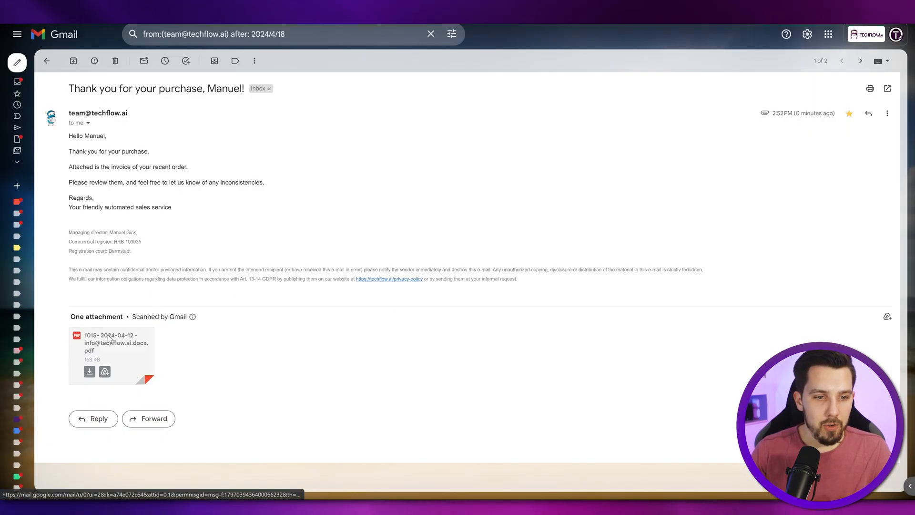
Step: Preview the invoice PDF attachment and scroll through both pages to the €276.99 balance
{"action": "left_click", "coordinate": [111, 355]}
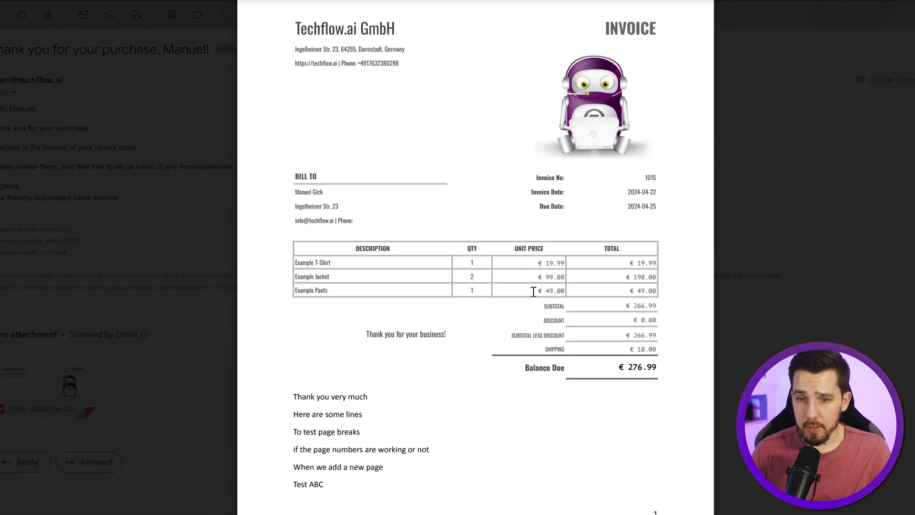
{"action": "mouse_move", "coordinate": [335, 251]}
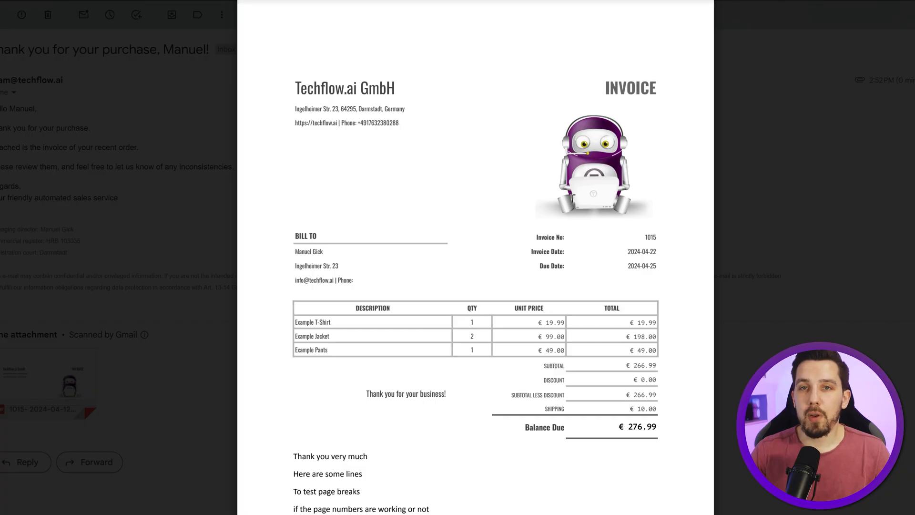
{"action": "mouse_move", "coordinate": [589, 202]}
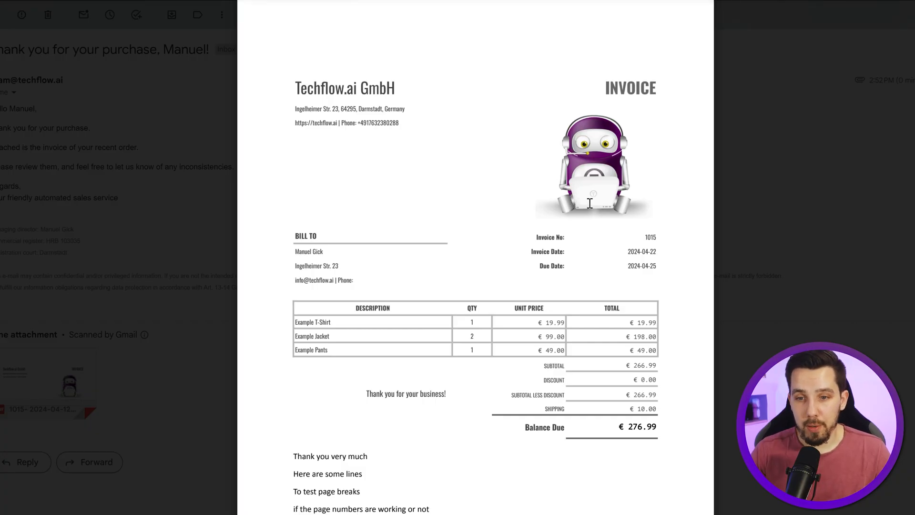
{"action": "scroll", "scroll_direction": "down", "scroll_amount": 3}
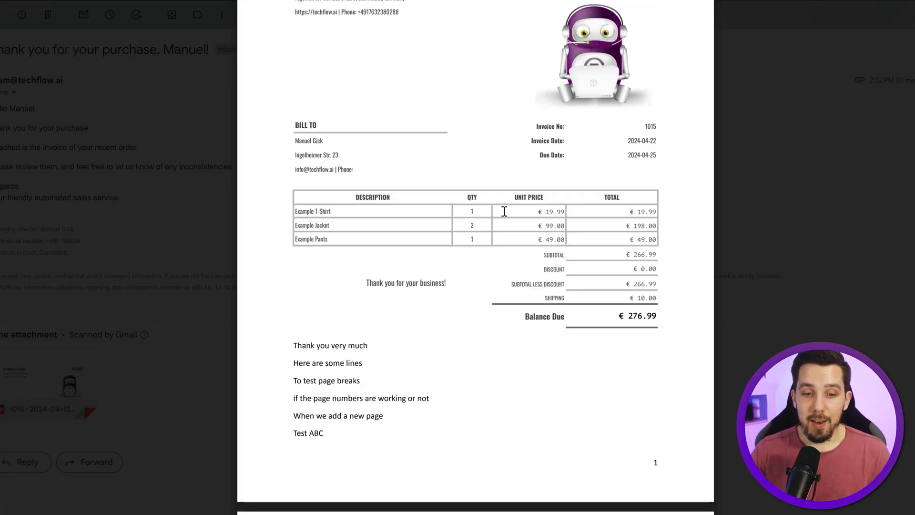
{"action": "scroll", "scroll_direction": "down", "scroll_amount": 3}
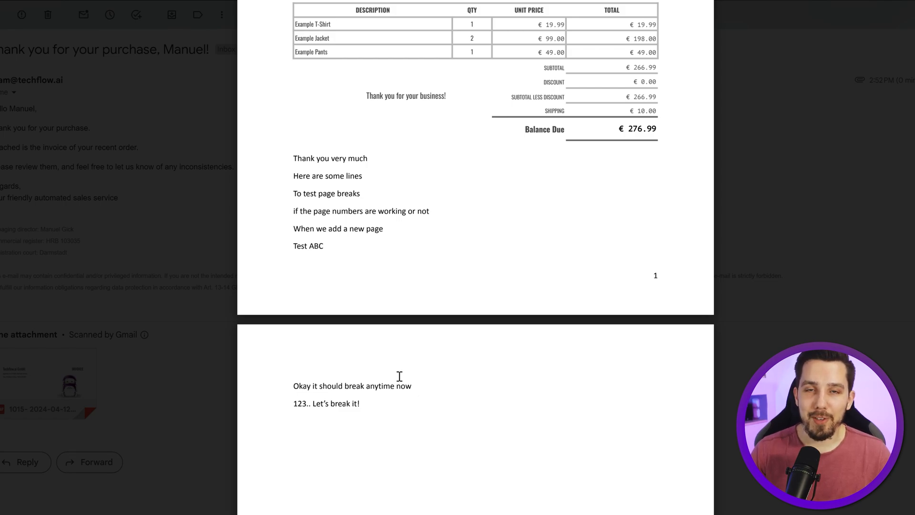
{"action": "mouse_move", "coordinate": [584, 278]}
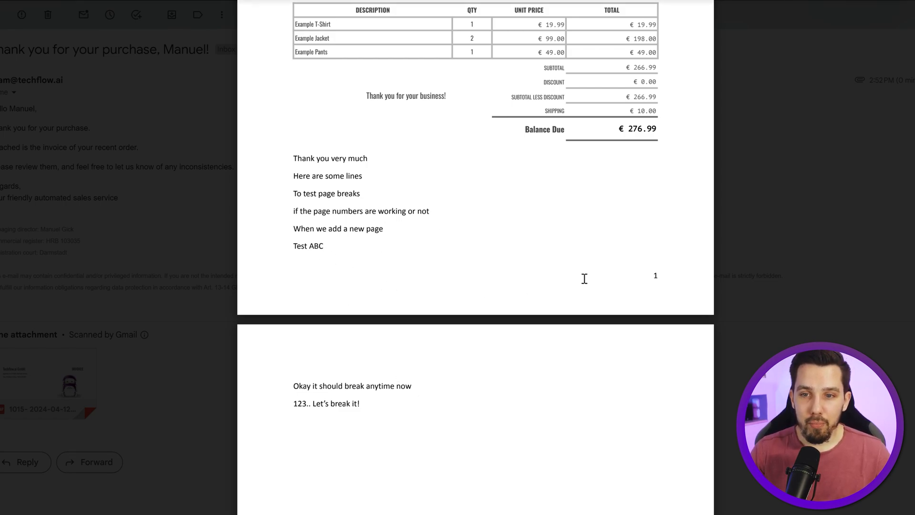
{"action": "scroll", "scroll_direction": "down", "scroll_amount": 3}
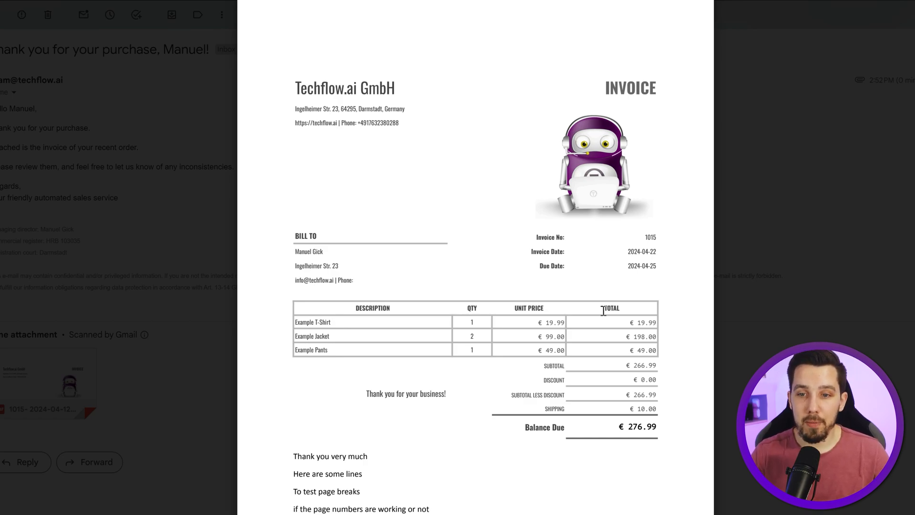
{"action": "scroll", "scroll_direction": "down", "scroll_amount": 3}
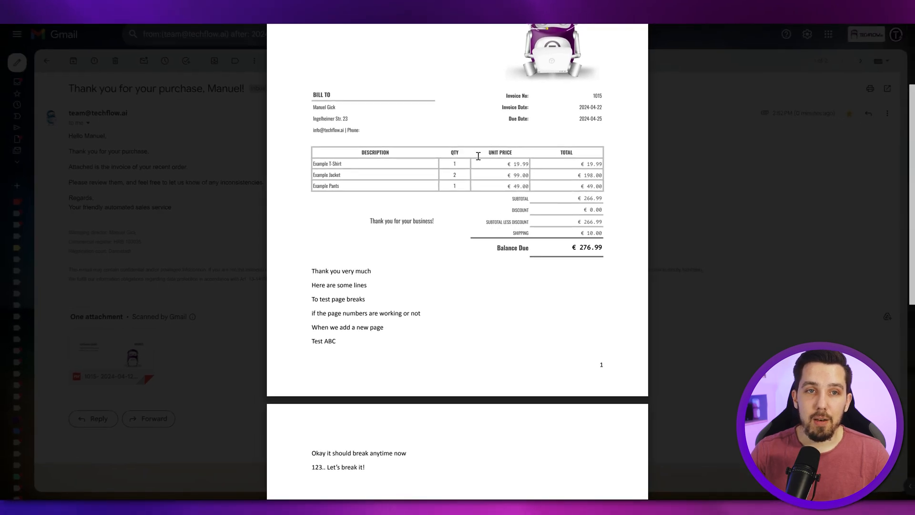